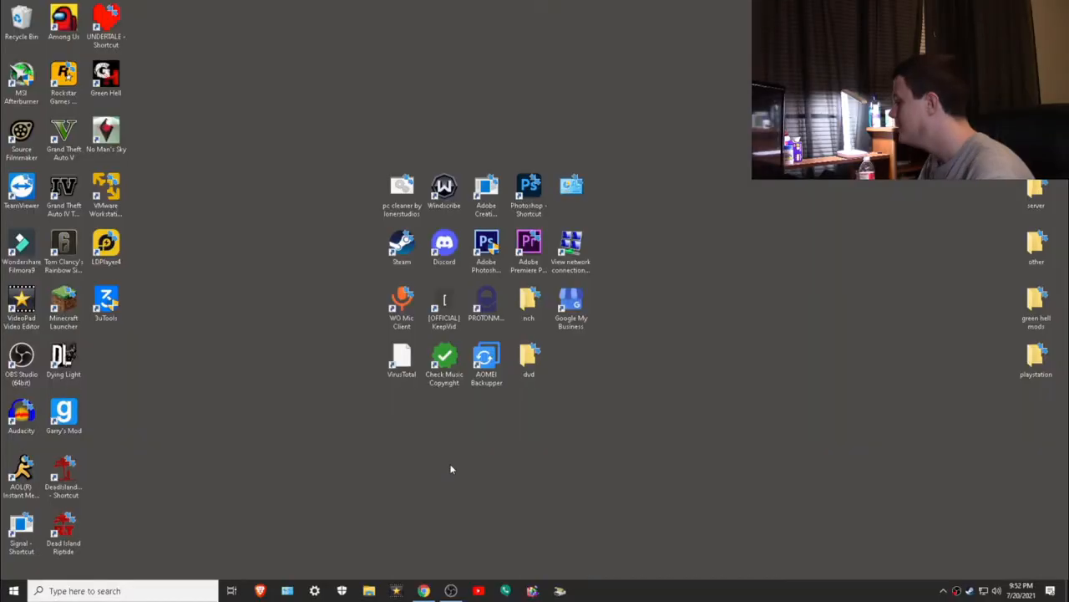
mouse_move(442, 525)
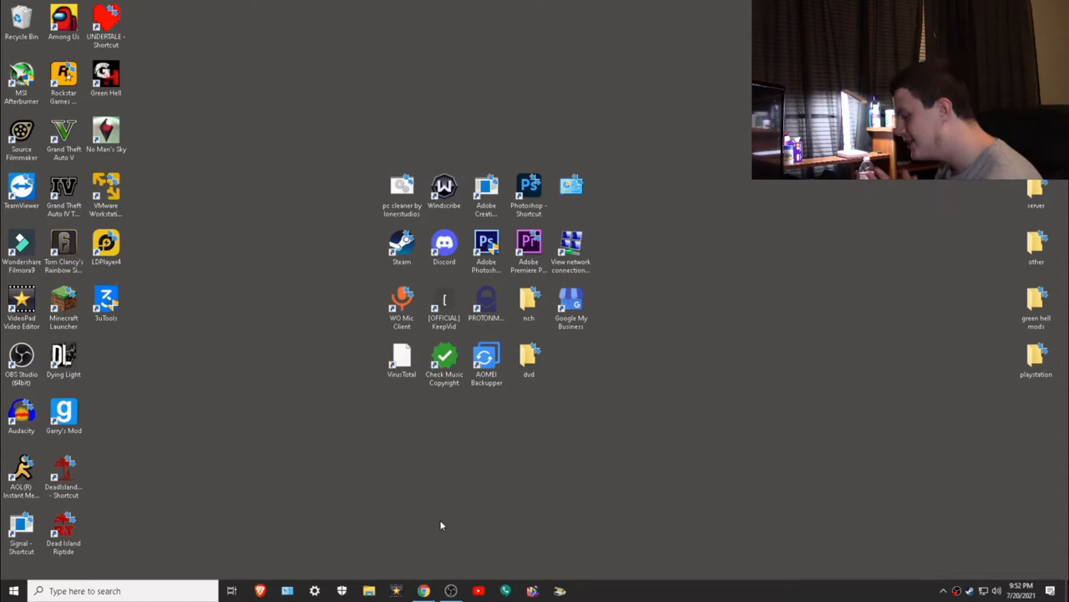
Begin a Start menu search for the Defragment and Optimize Drives tool.
click(12, 590)
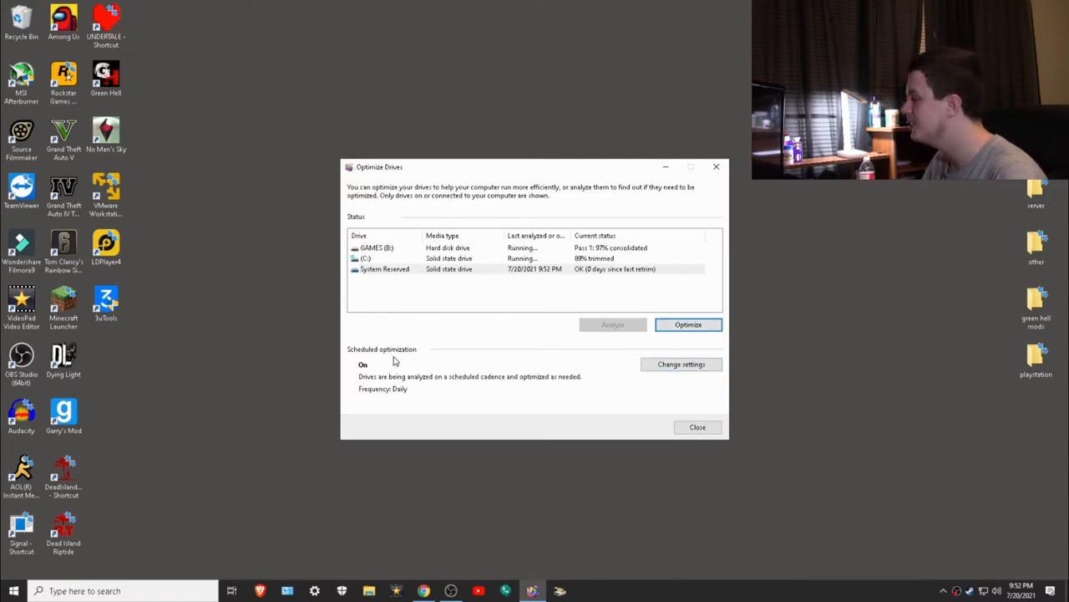
Review the daily optimization schedule, leave it unchanged, and close Optimize Drives.
click(681, 364)
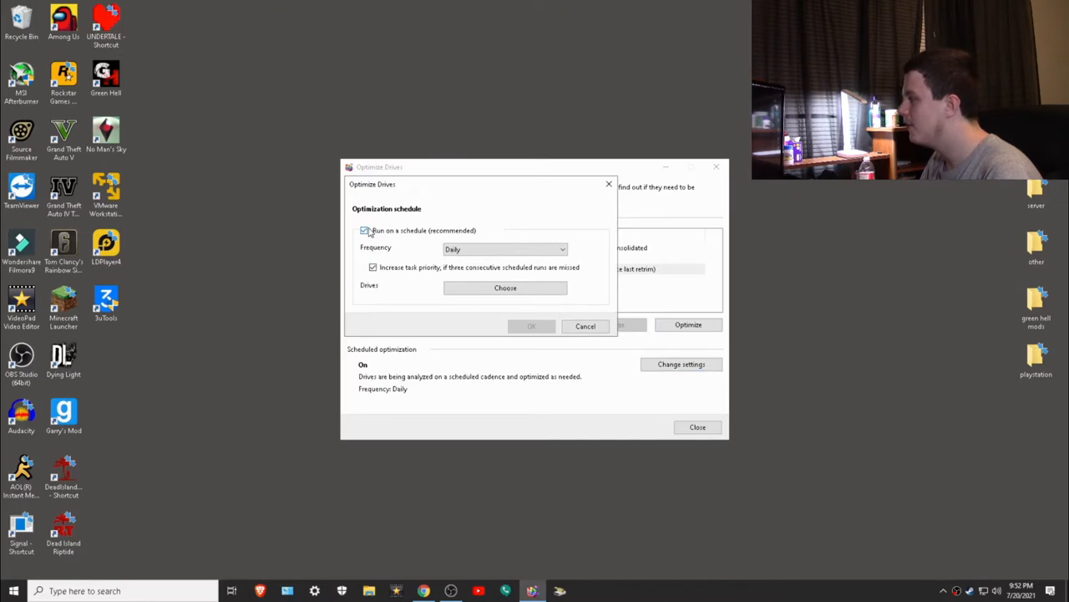
click(505, 249)
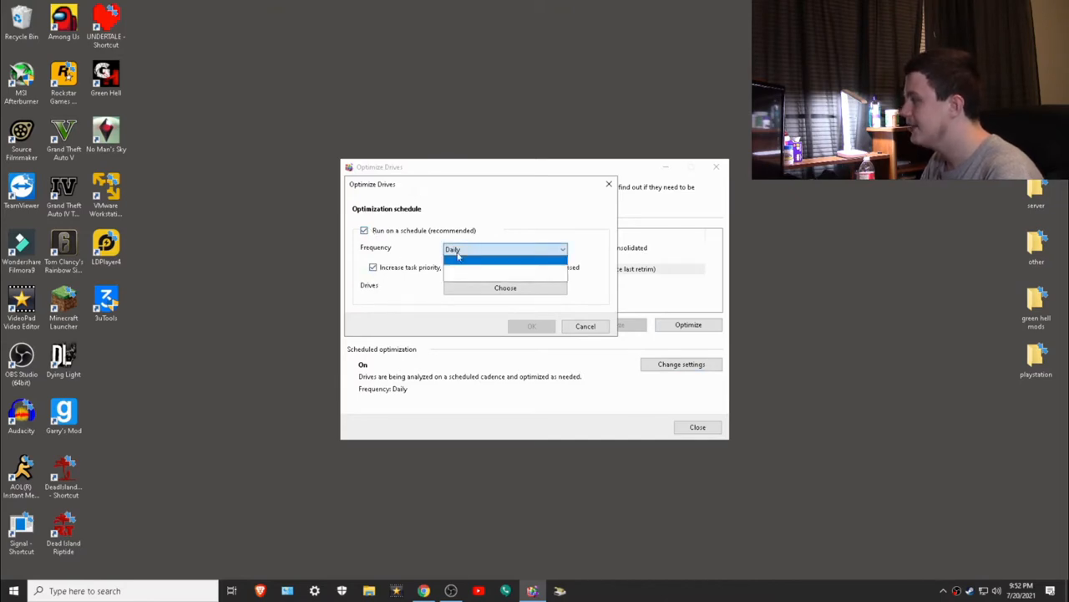
click(586, 326)
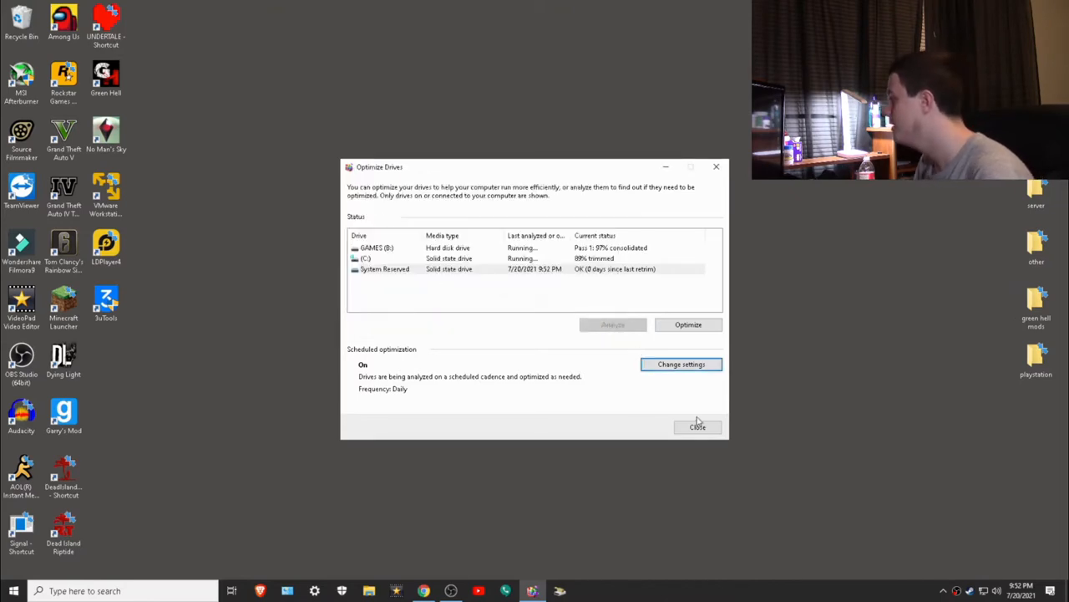
click(697, 427)
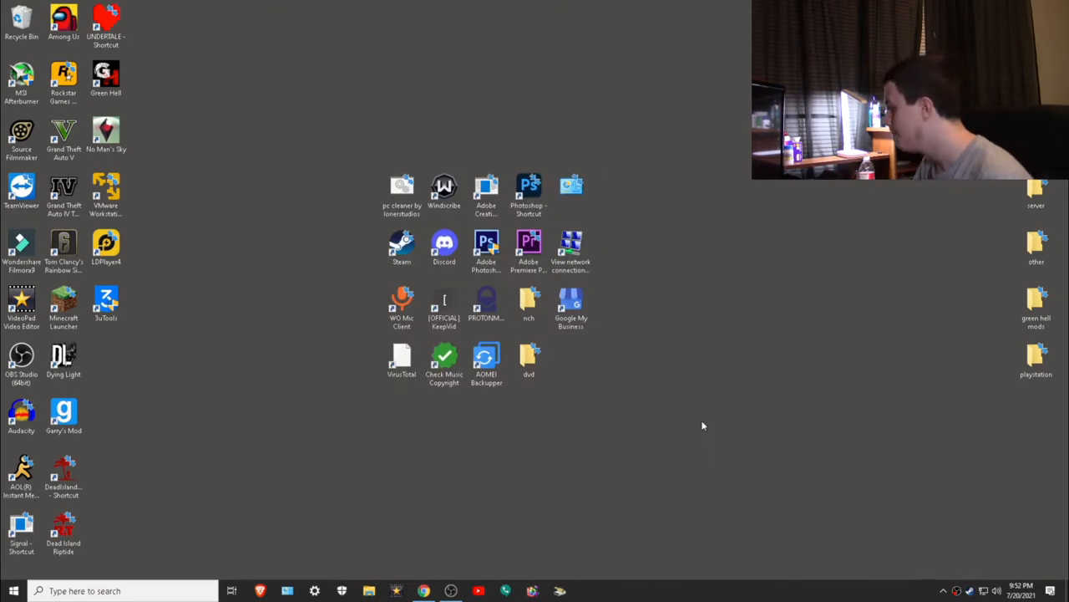
mouse_move(632, 428)
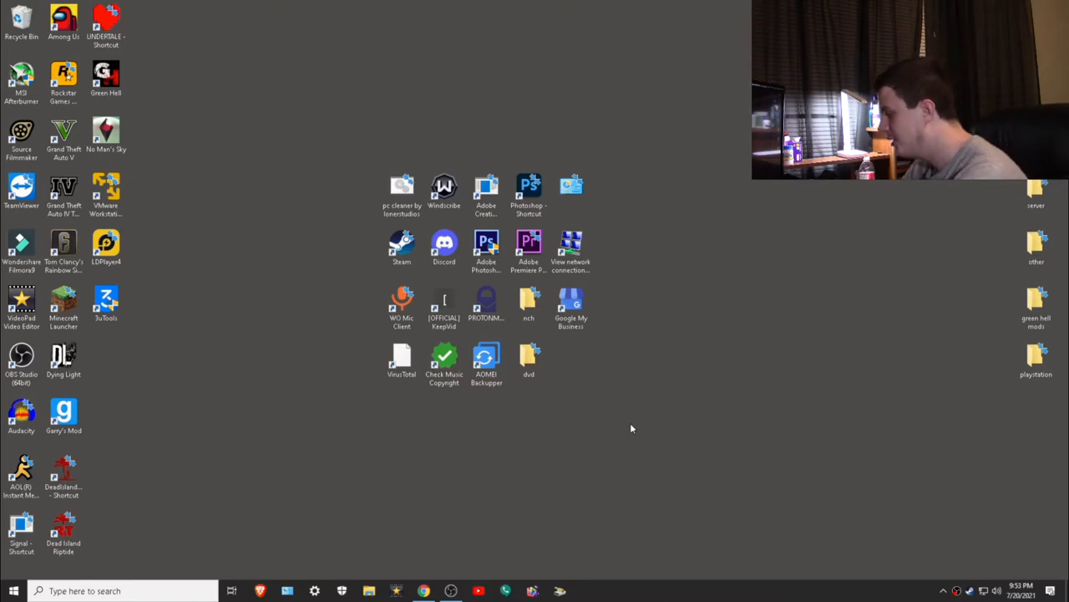
Set visual effects to best appearance and preview the result in File Explorer.
click(13, 591)
text(performance)
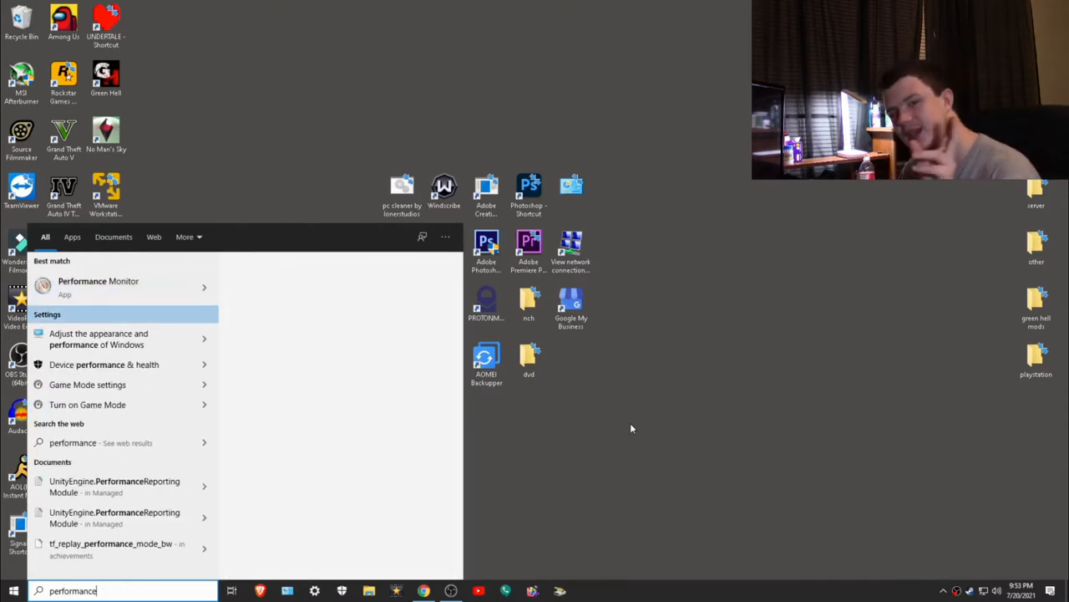
click(99, 339)
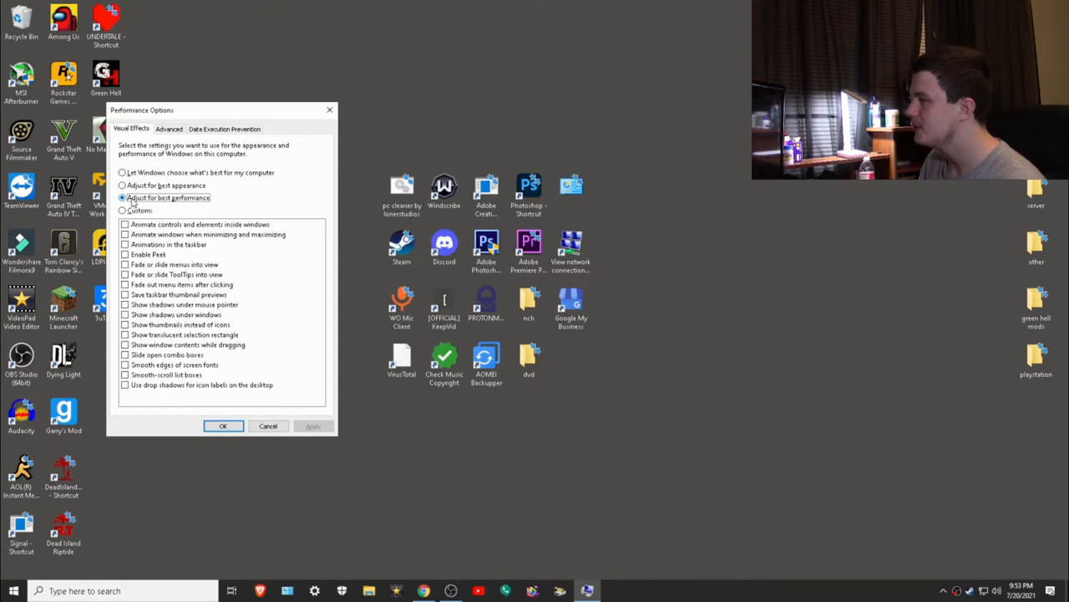
click(123, 185)
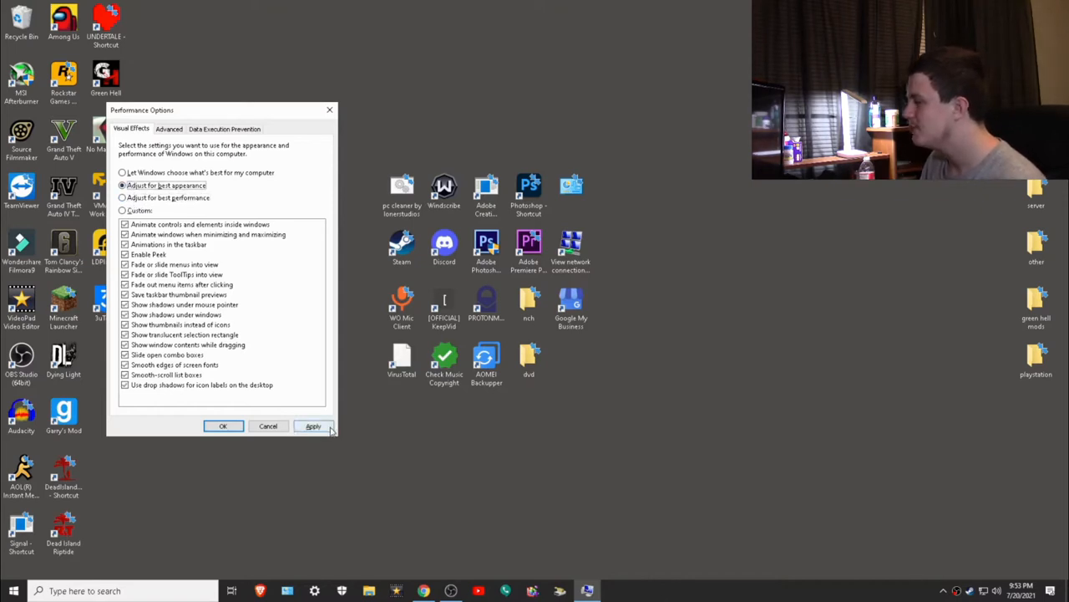
click(313, 426)
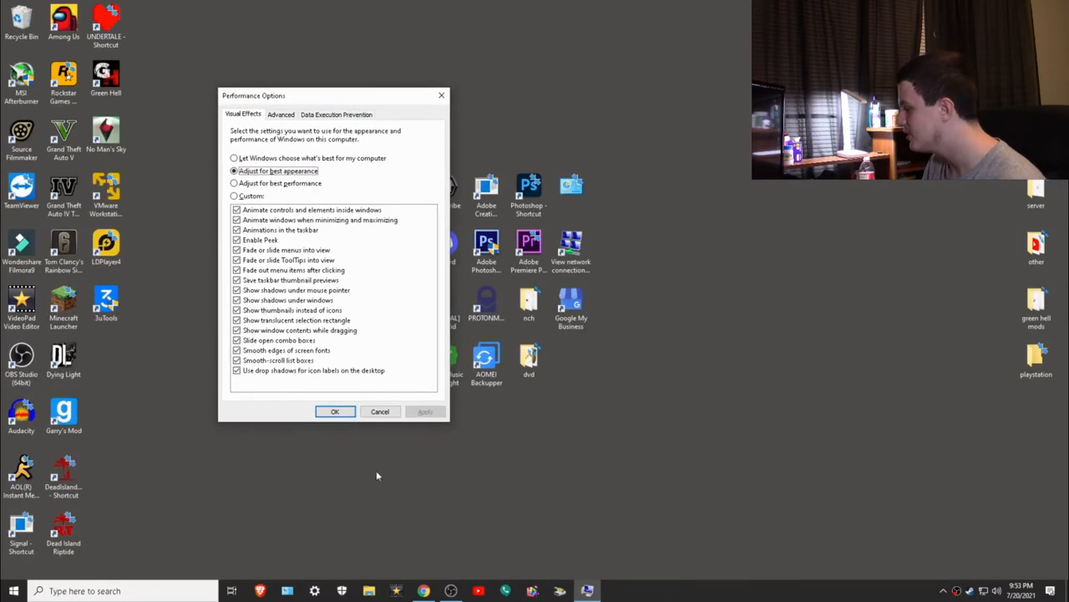
click(369, 590)
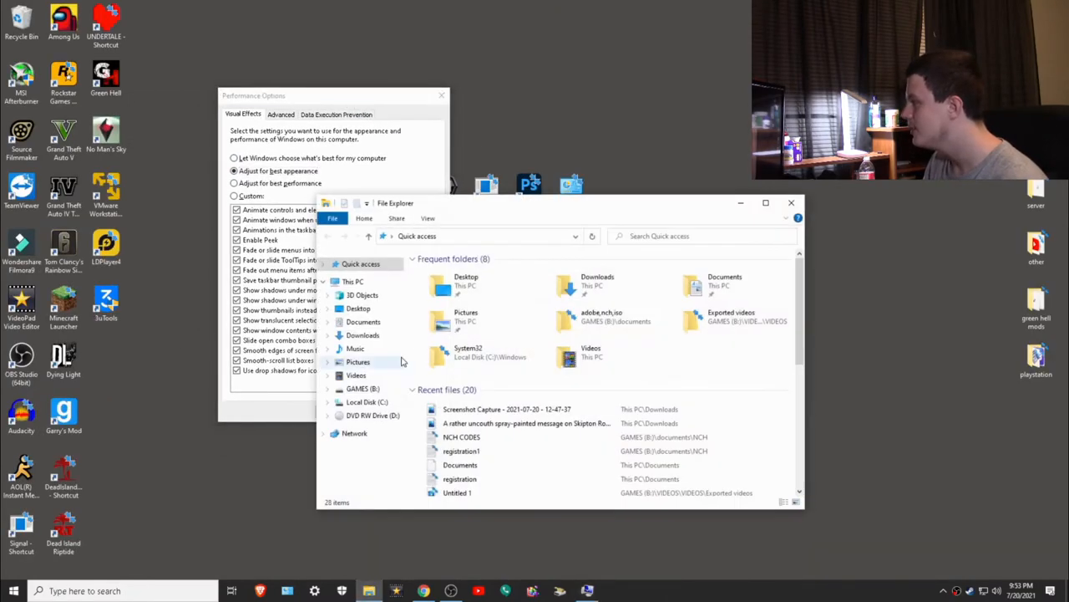
click(791, 202)
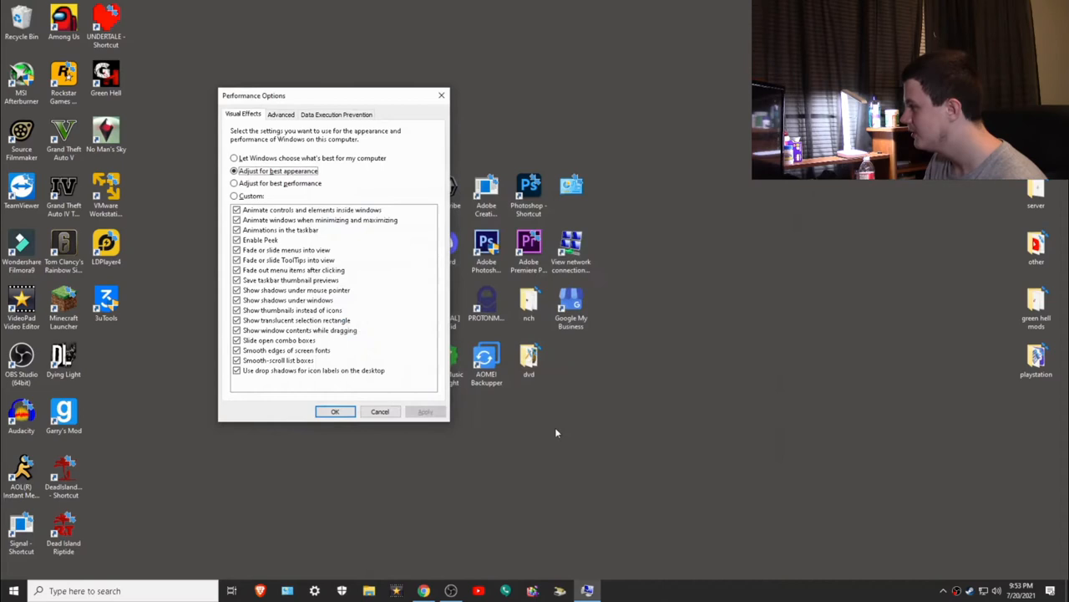
Switch visual effects to best performance, apply it, and close Performance Options.
click(233, 183)
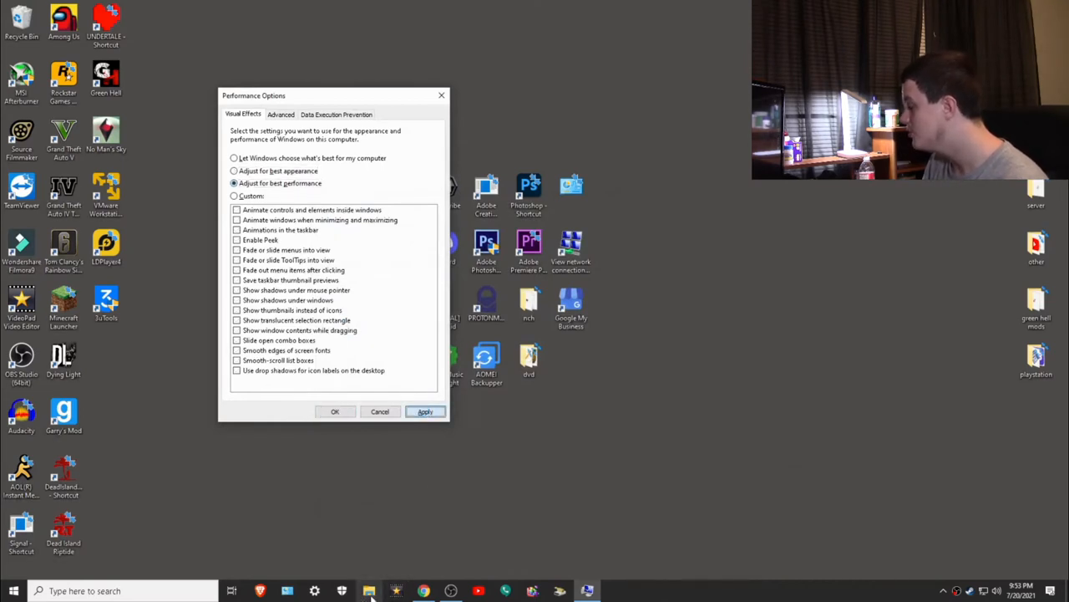
click(425, 411)
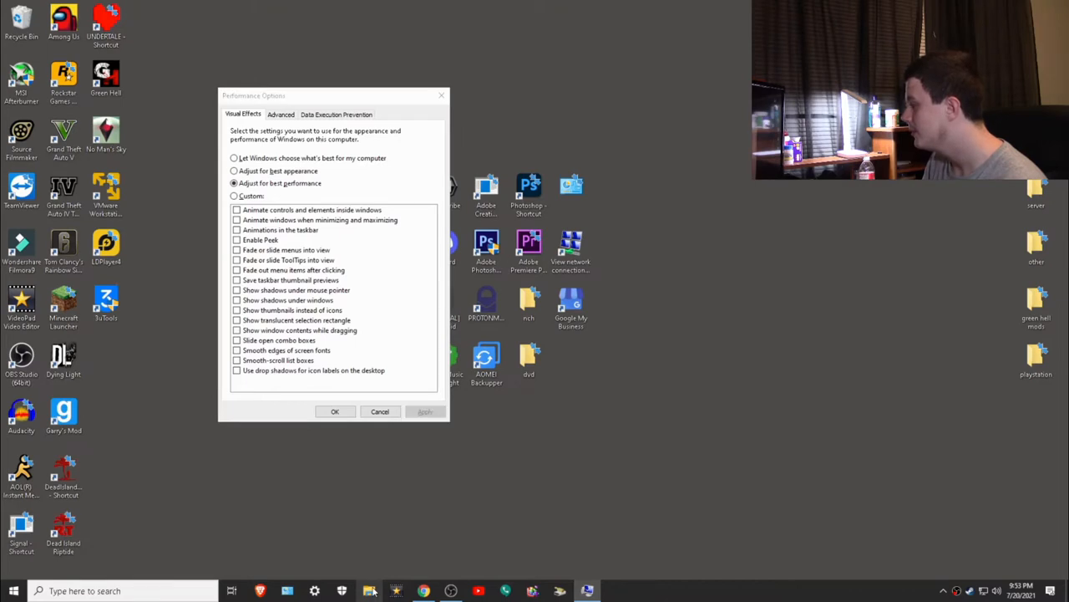
click(369, 590)
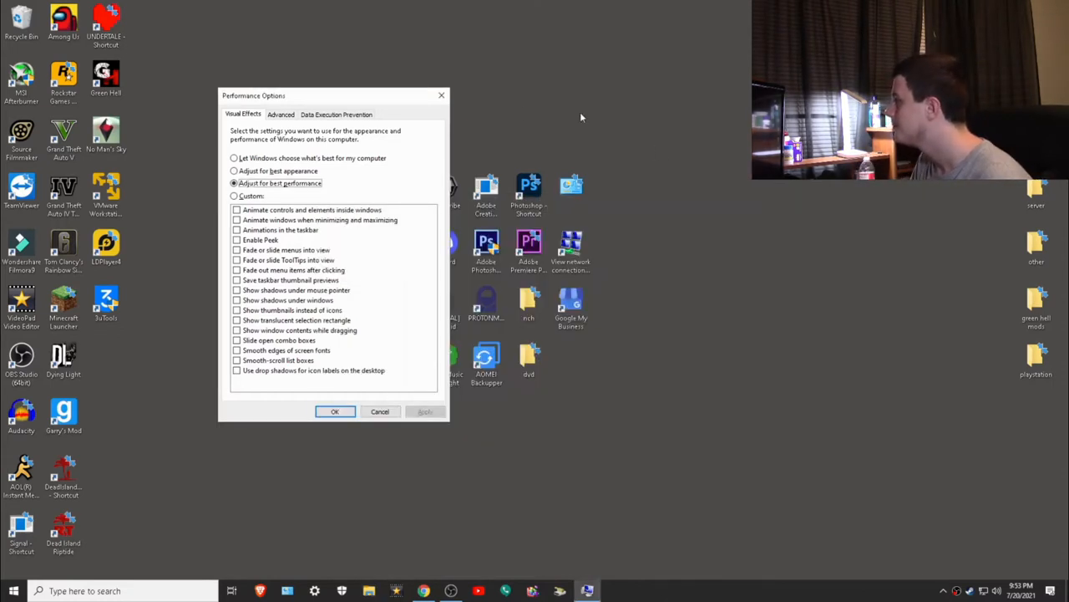
click(334, 411)
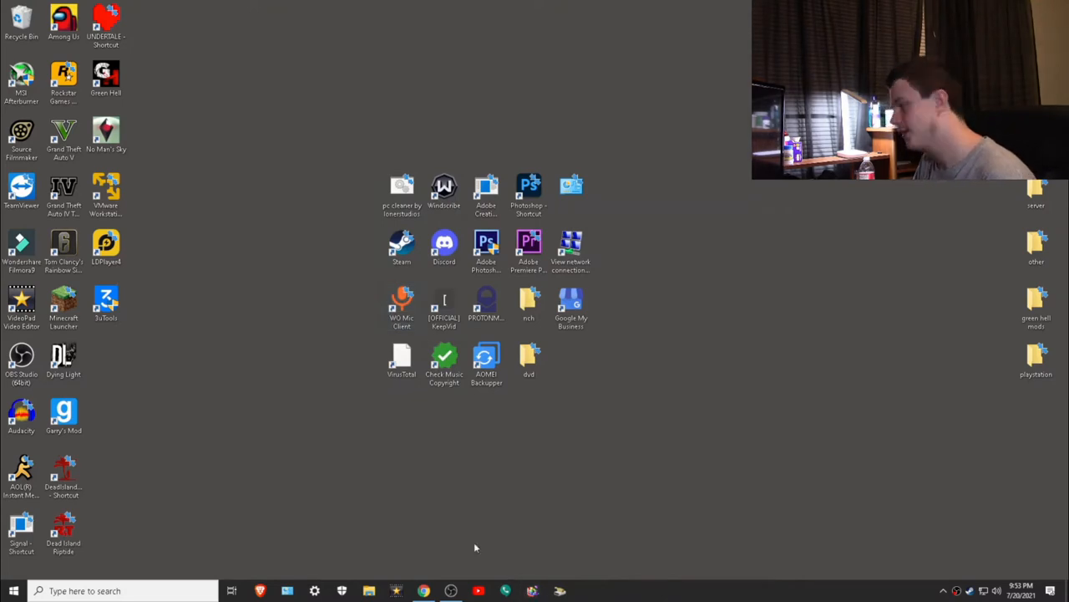
click(315, 591)
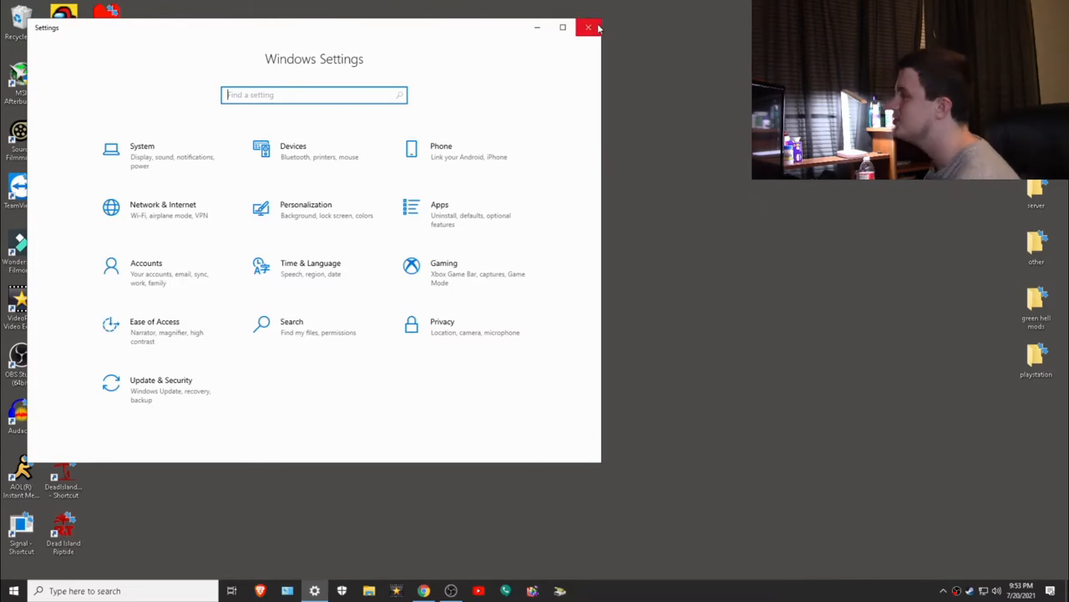
click(588, 28)
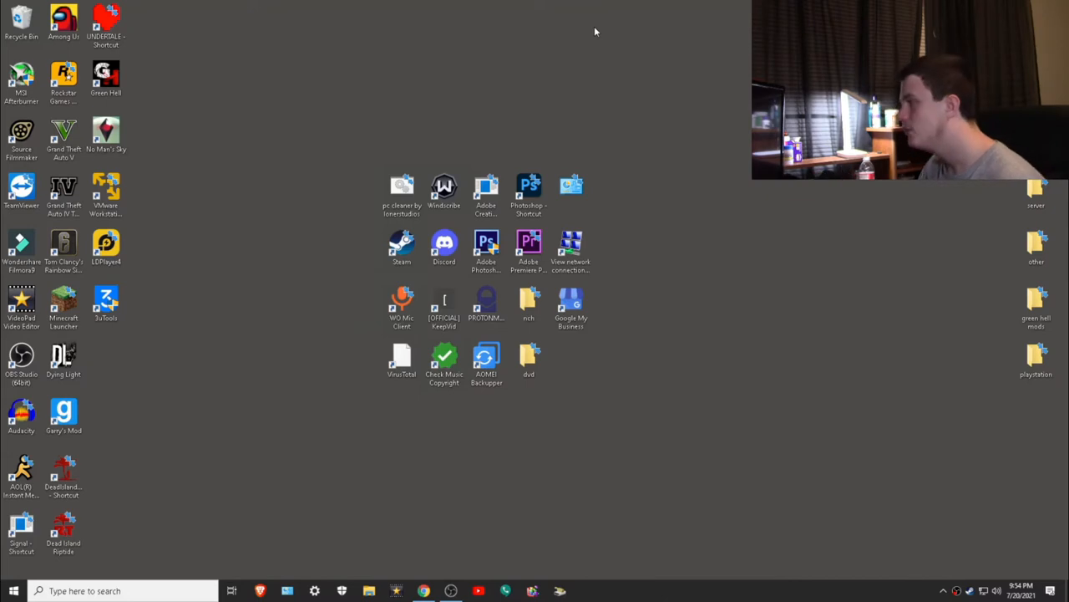
mouse_move(366, 300)
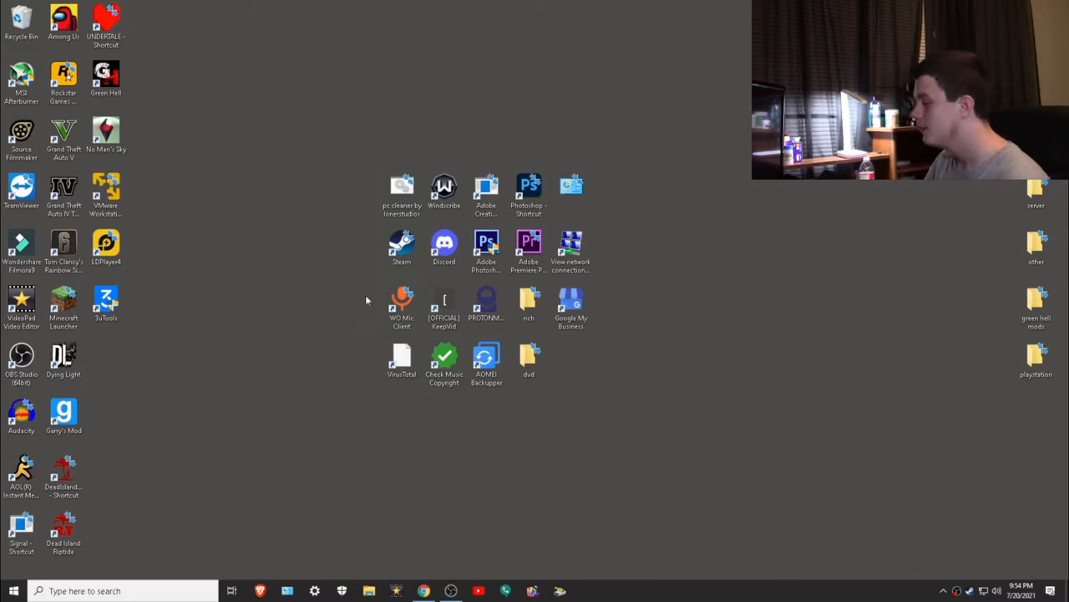
mouse_move(245, 458)
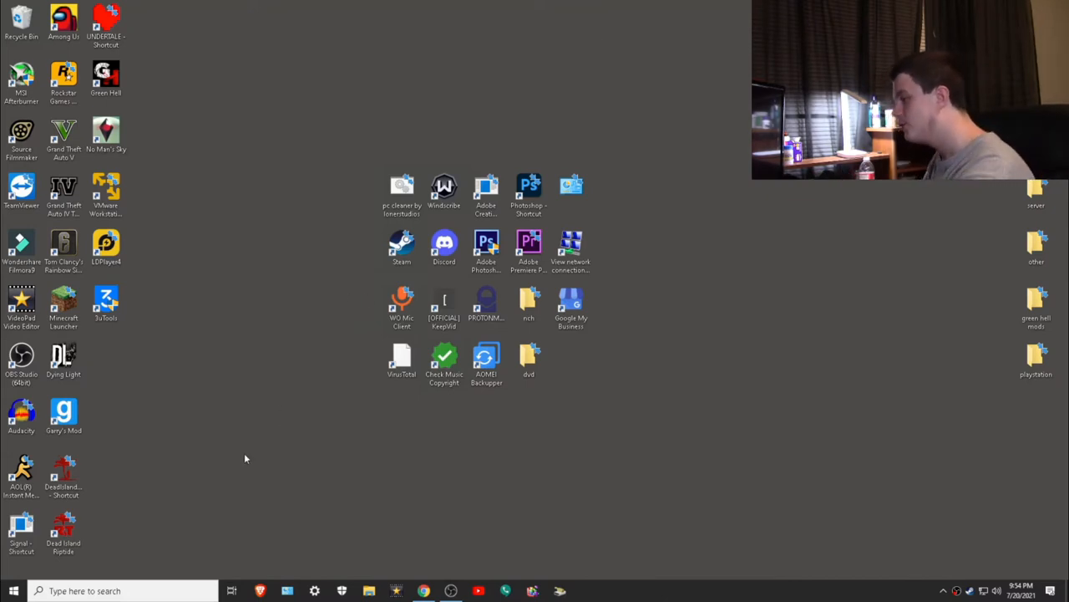
Reach Storage Sense configuration from a Start search and run Clean now to free disk space.
click(13, 590)
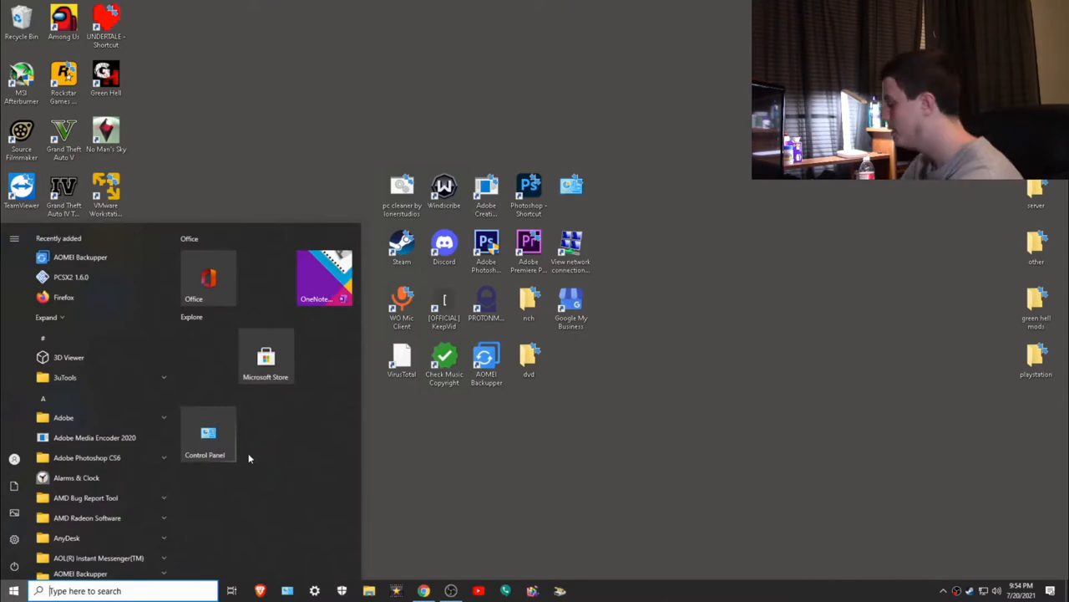
text(steam)
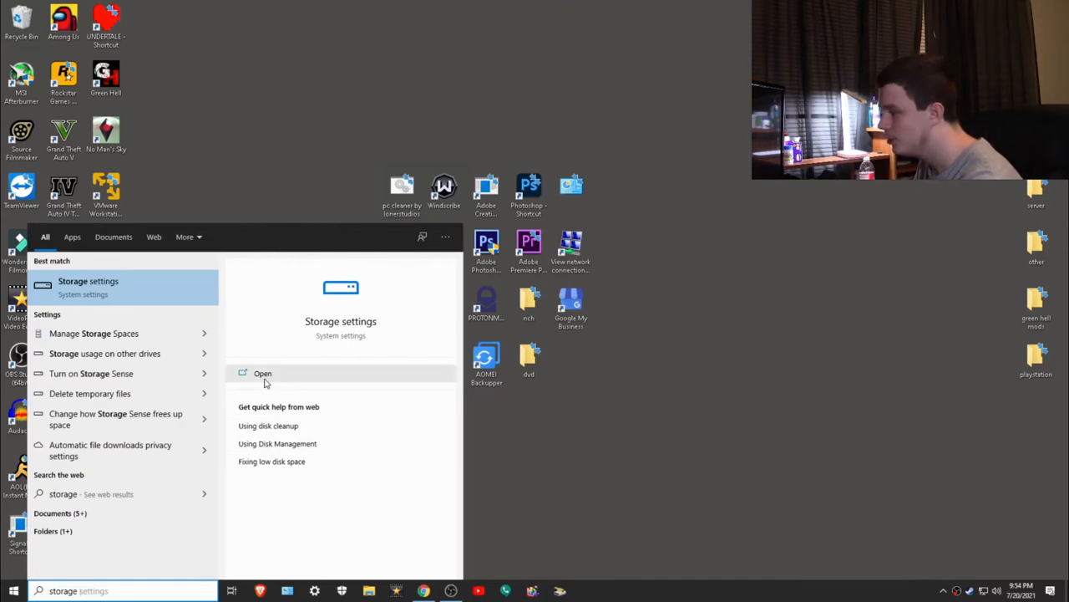
click(263, 373)
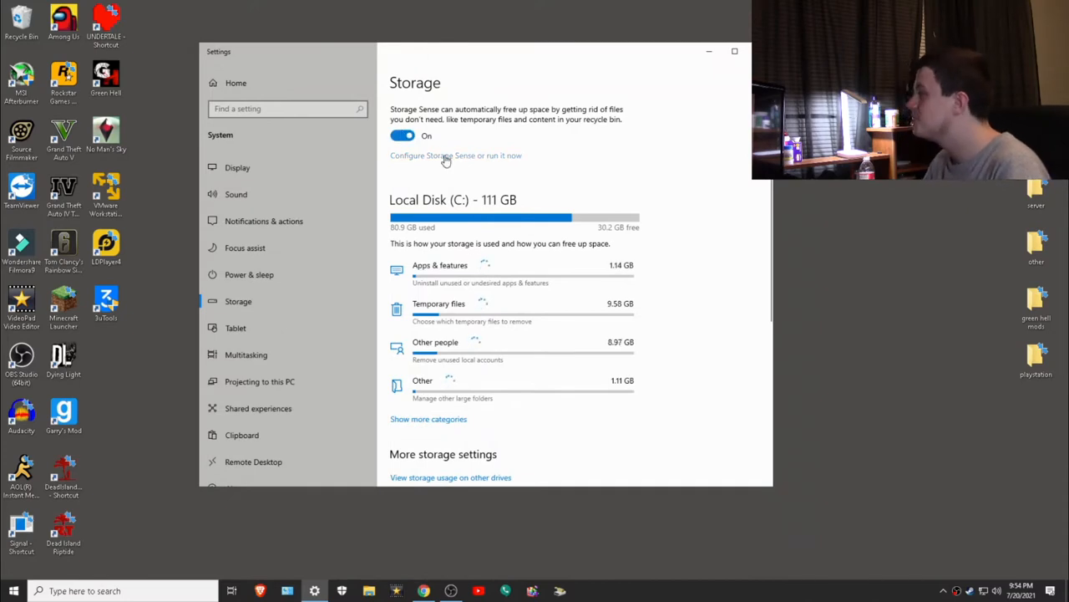
click(456, 155)
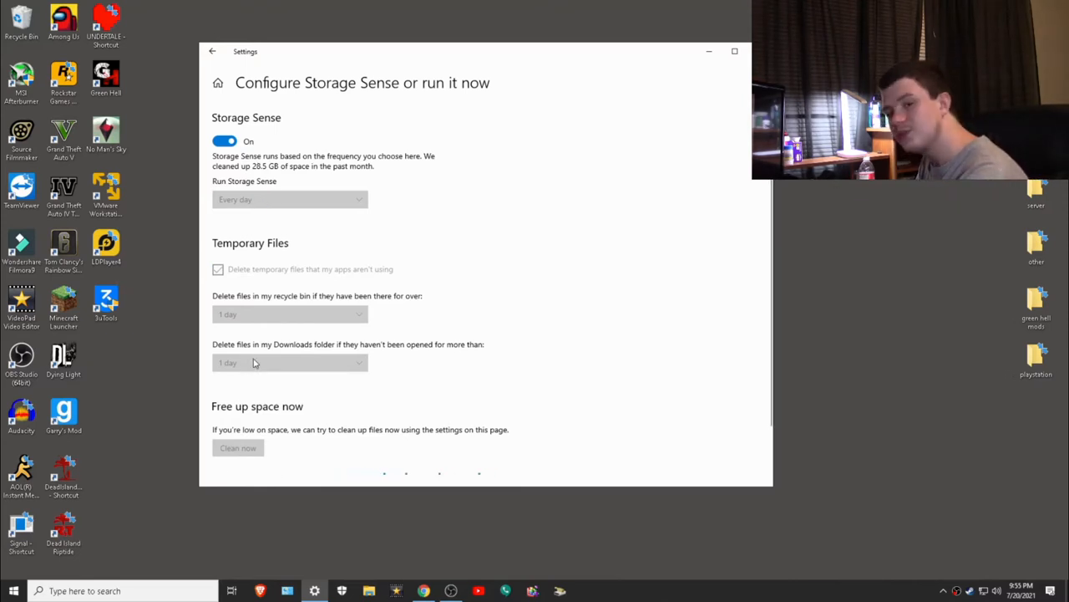
click(238, 448)
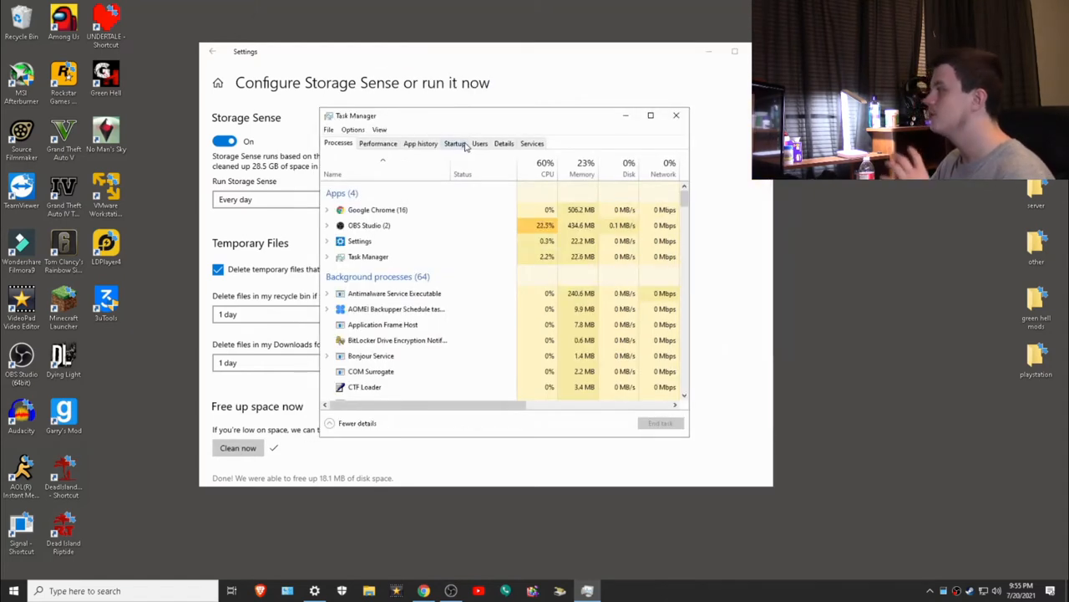
Show the Startup apps list and select Cortana among the disabled items.
click(454, 143)
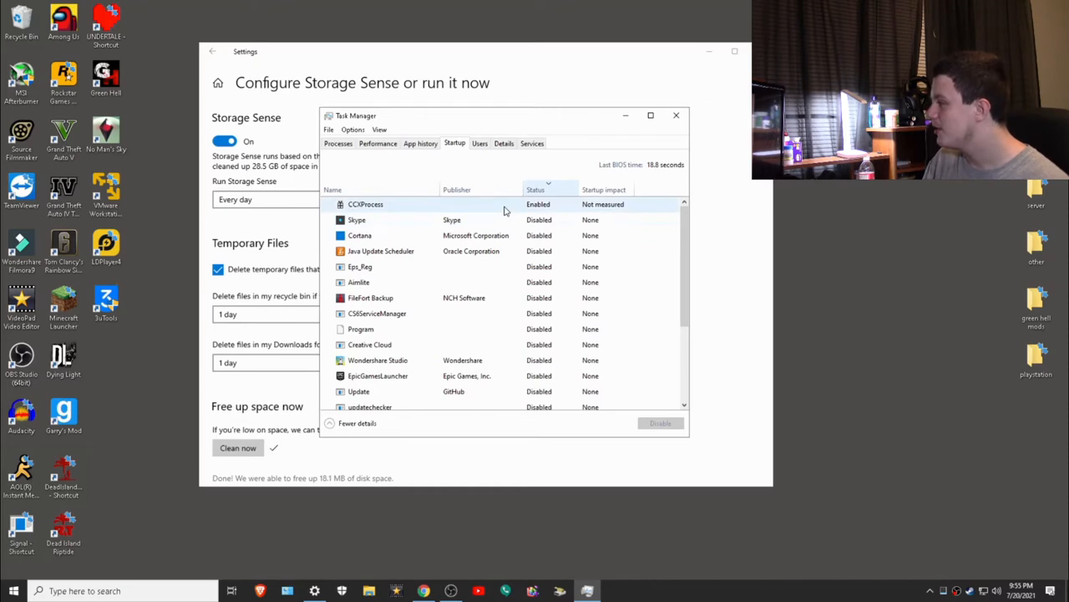
scroll(down, 3)
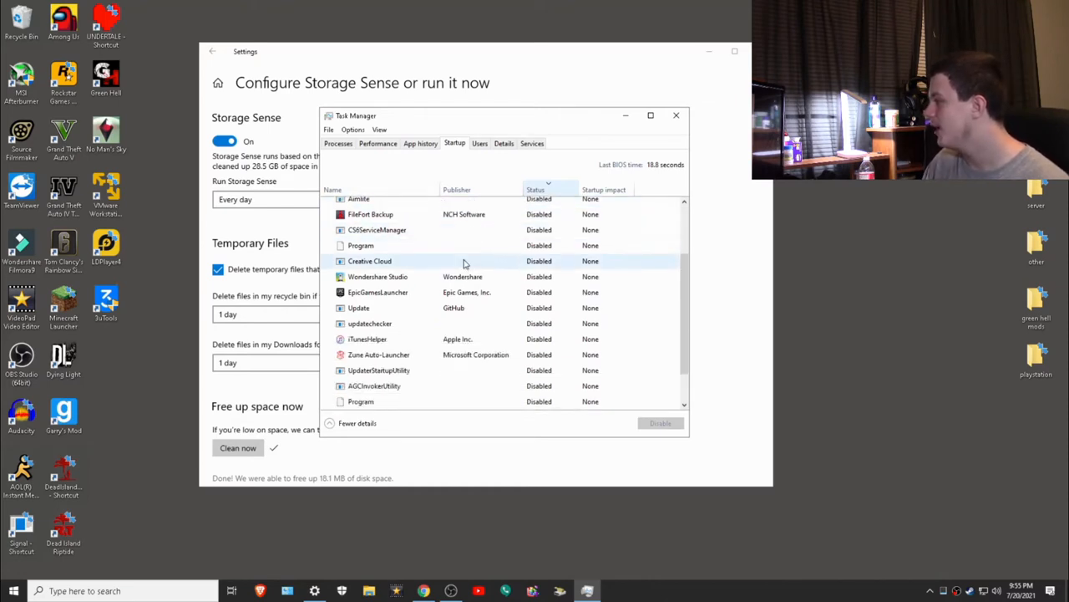
scroll(down, 3)
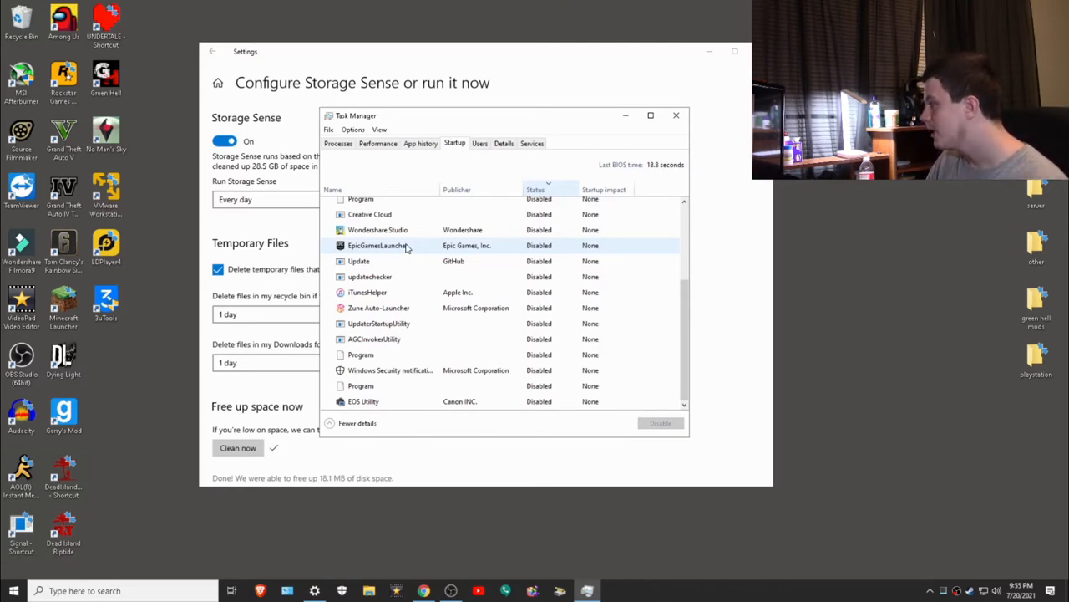
mouse_move(391, 276)
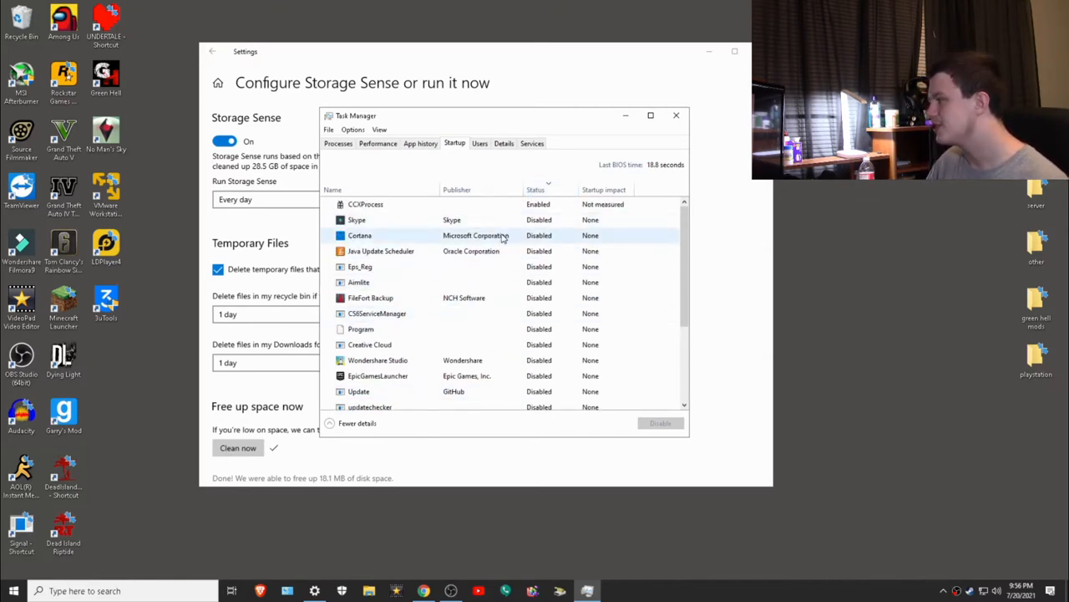
click(360, 234)
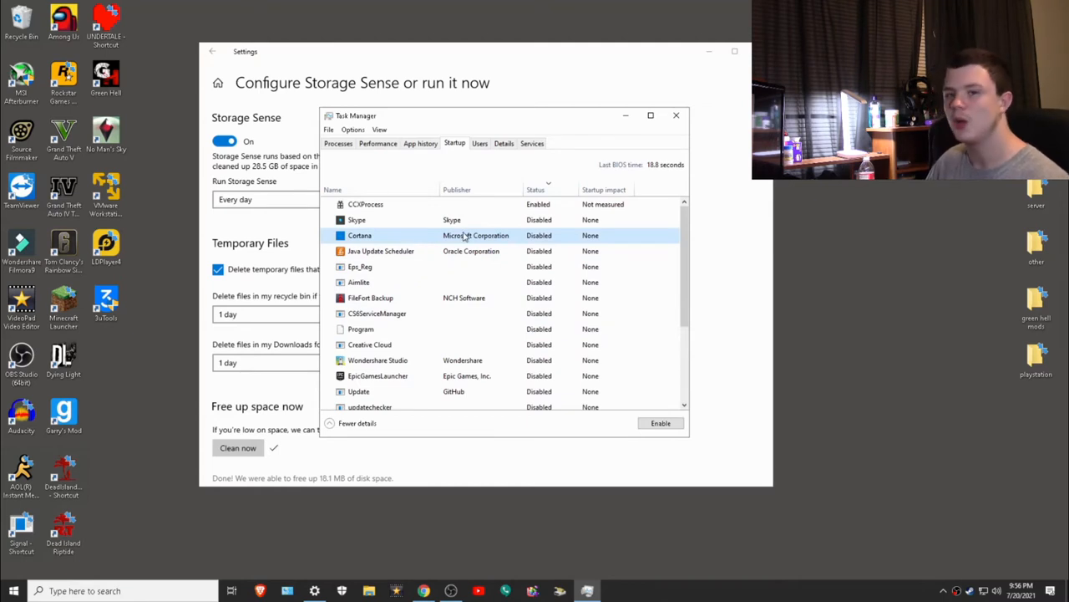
scroll(down, 3)
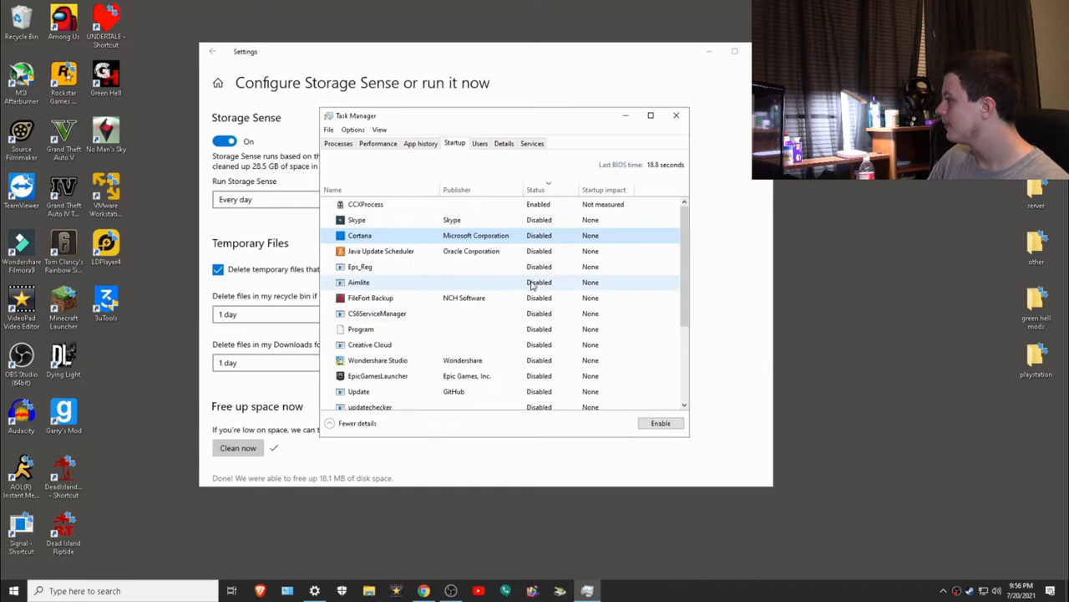
Close Task Manager and bring up the Run dialog with Win+R.
click(676, 116)
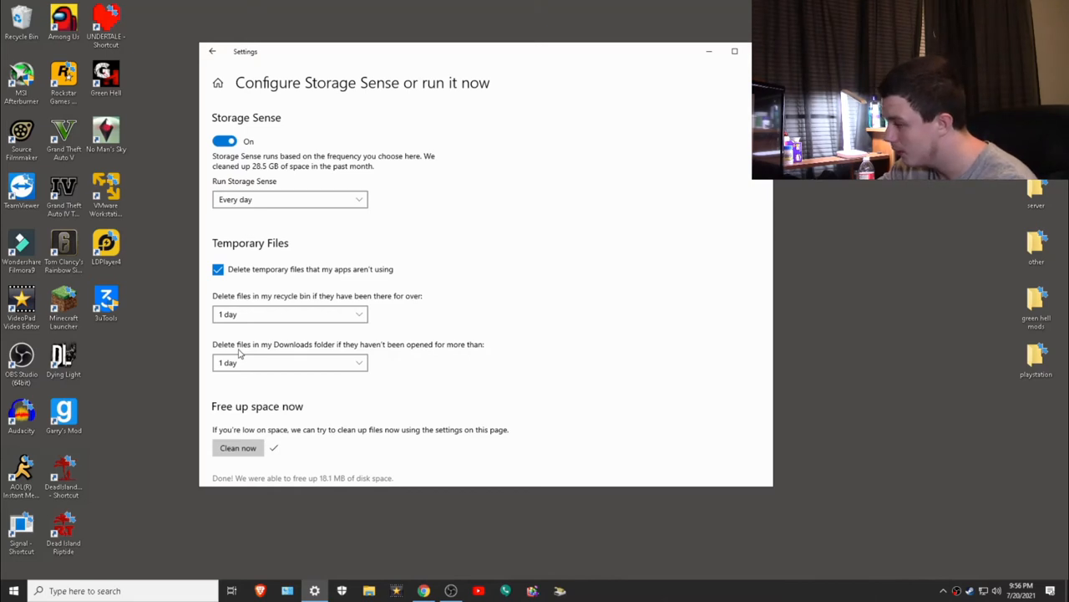
key(Win+r)
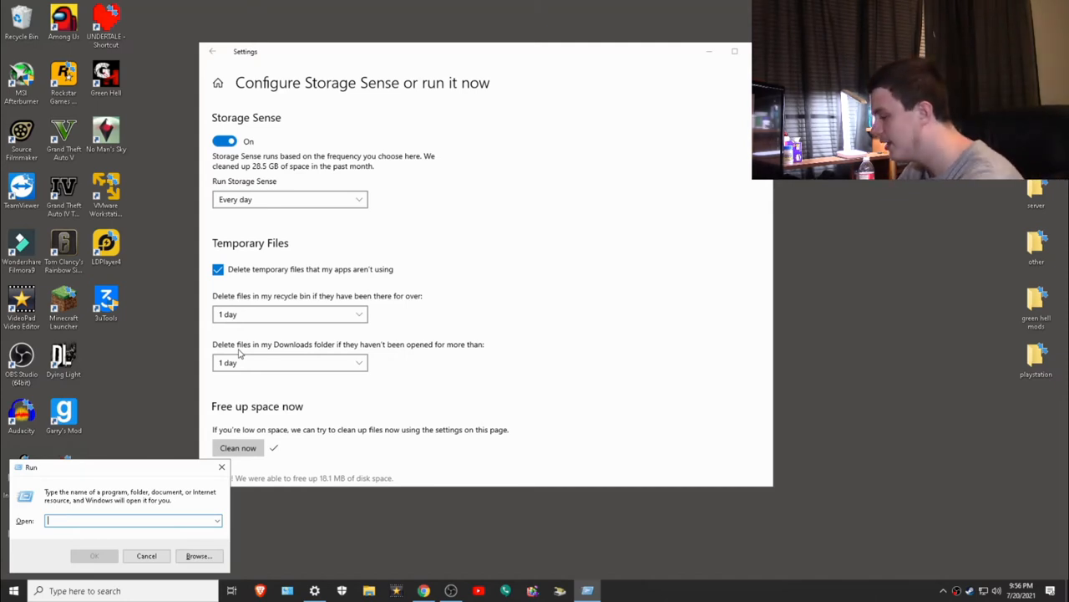
Dismiss the cannot-find error from a mistyped 'msc' and launch msconfig from the suggestion.
text(mscofnig)
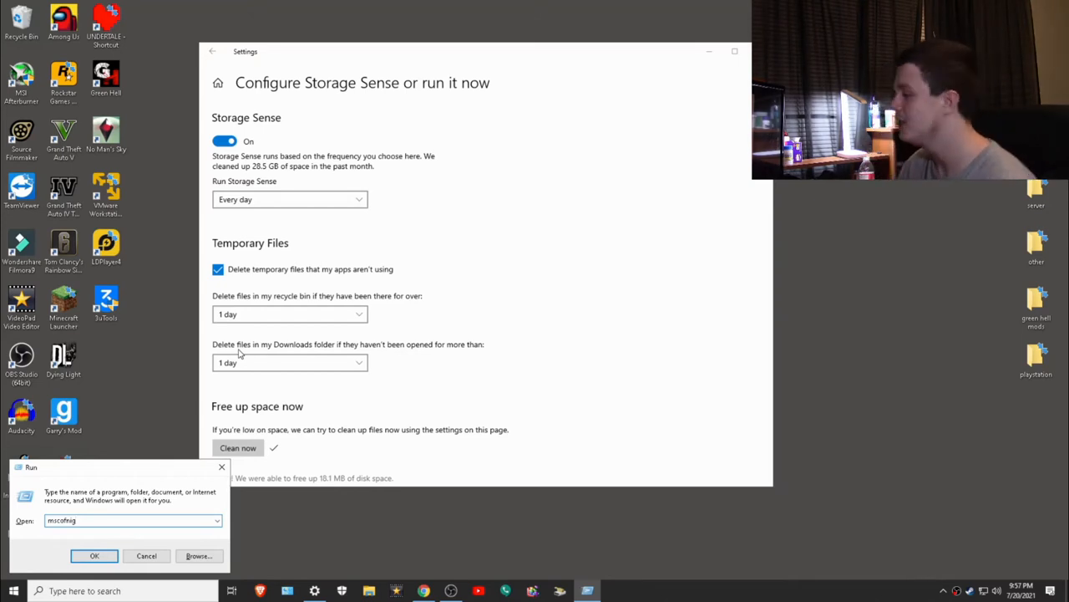
click(93, 556)
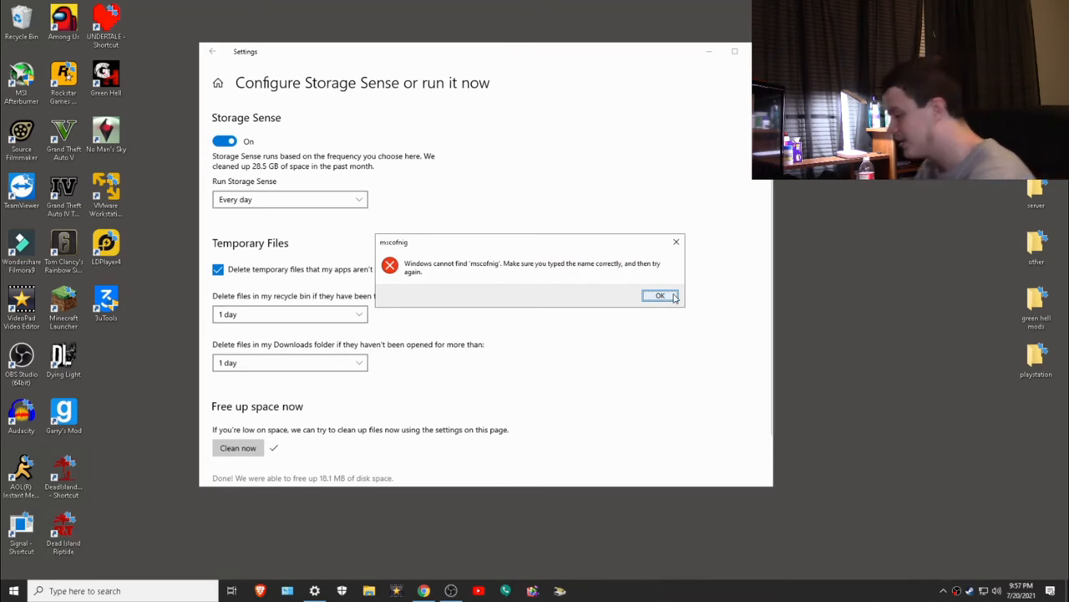
click(660, 295)
text(mscon)
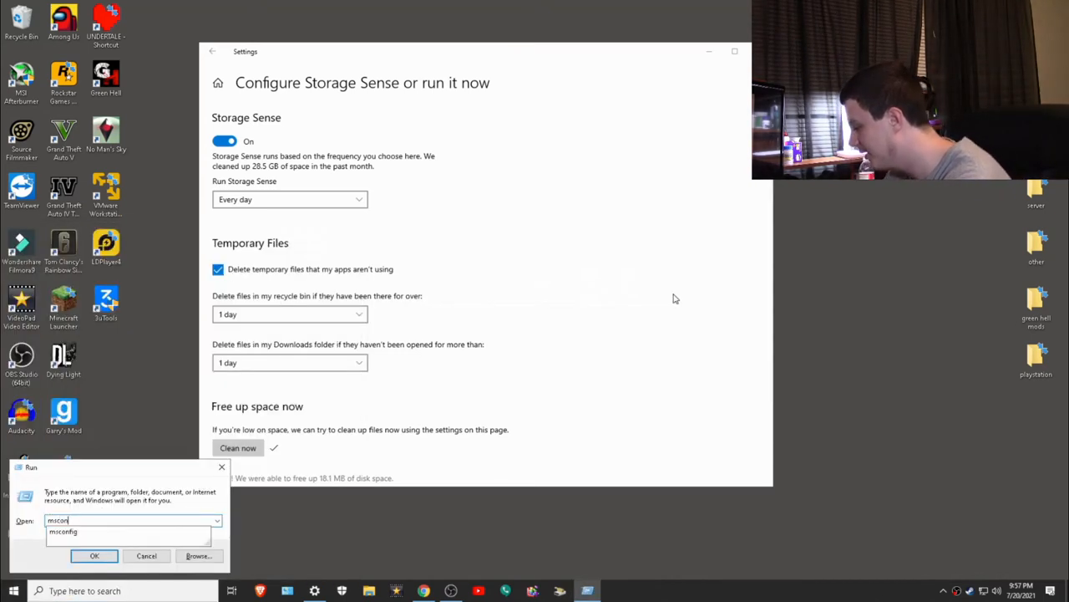
click(94, 554)
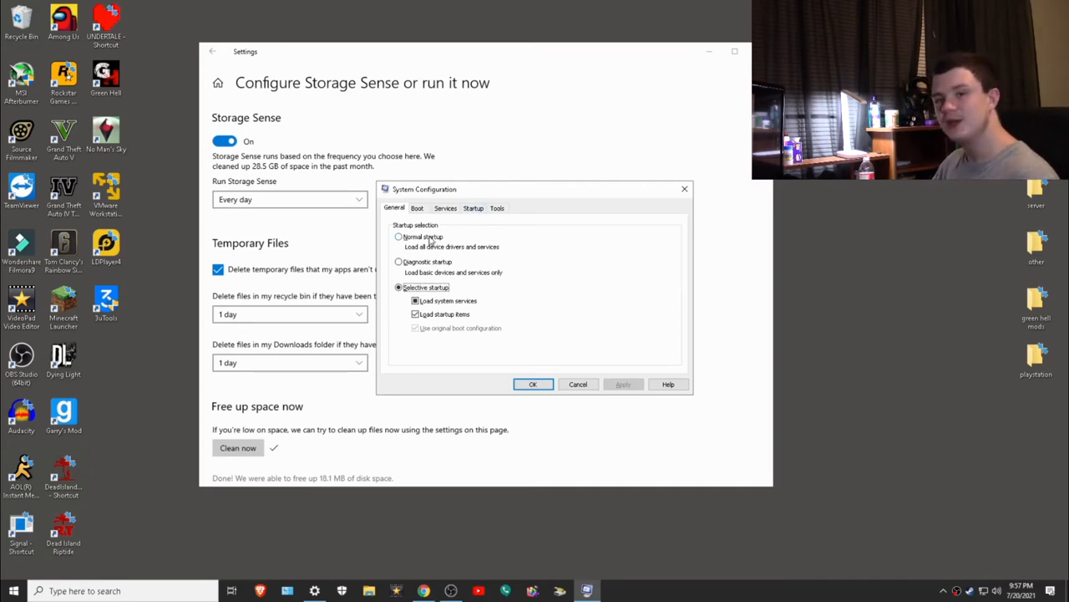
mouse_move(422, 220)
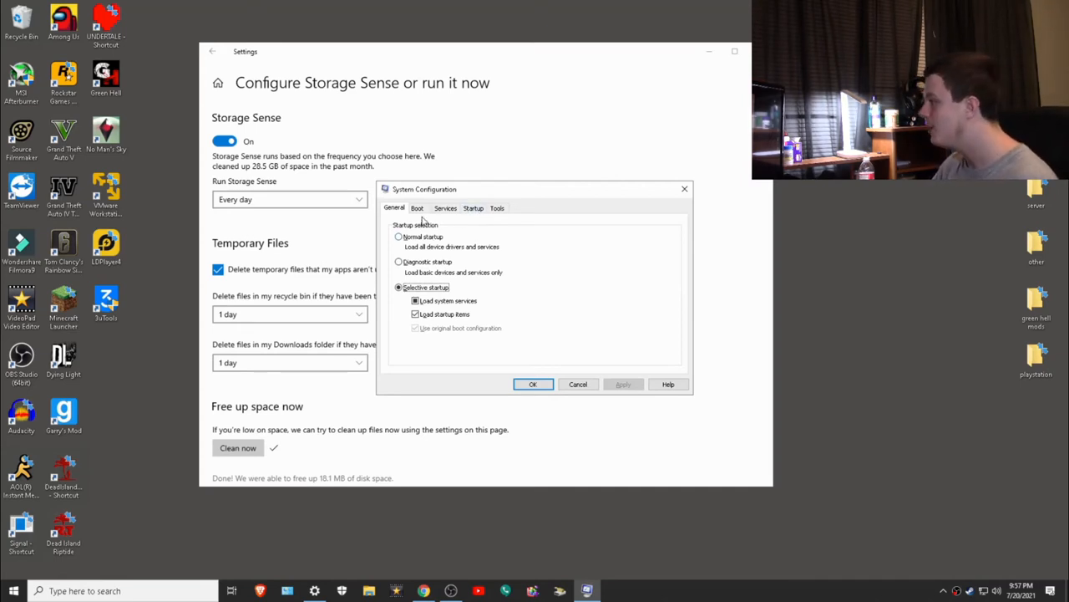
Enable No GUI boot and OS boot information under Boot options.
click(417, 208)
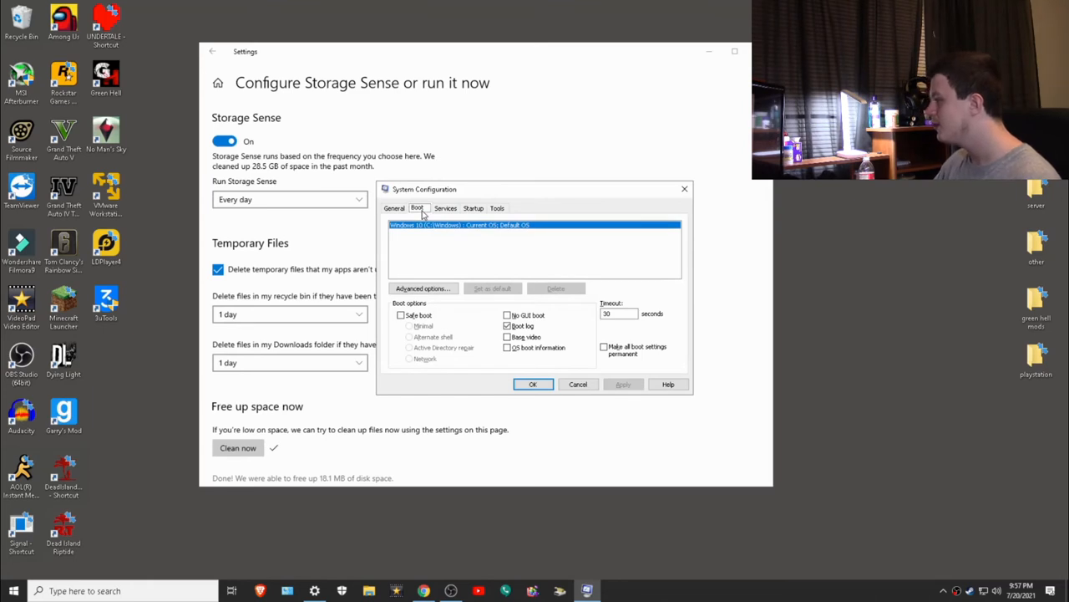
click(507, 315)
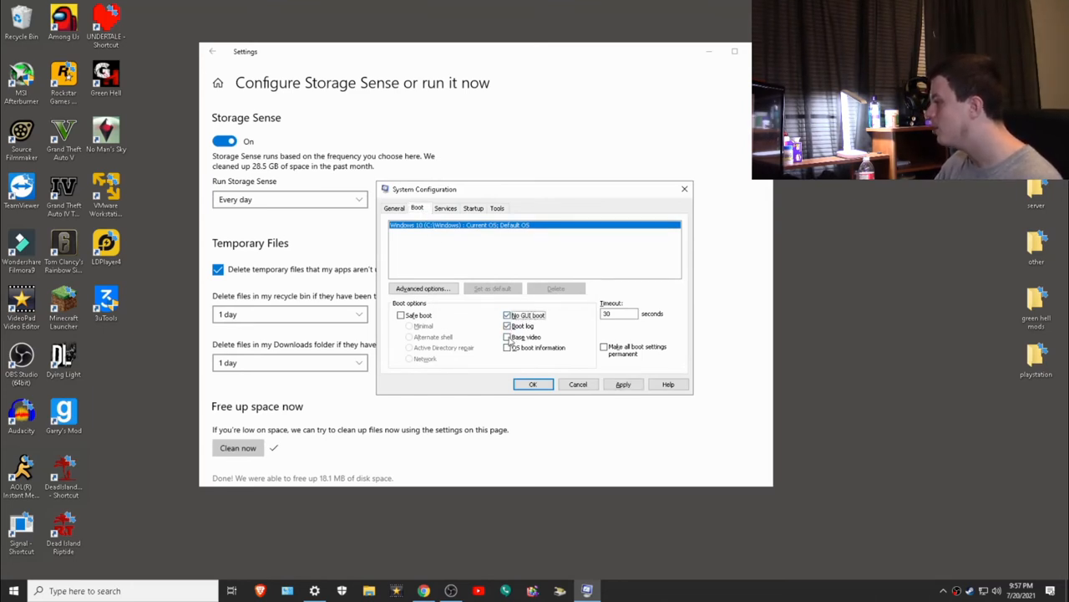
click(508, 347)
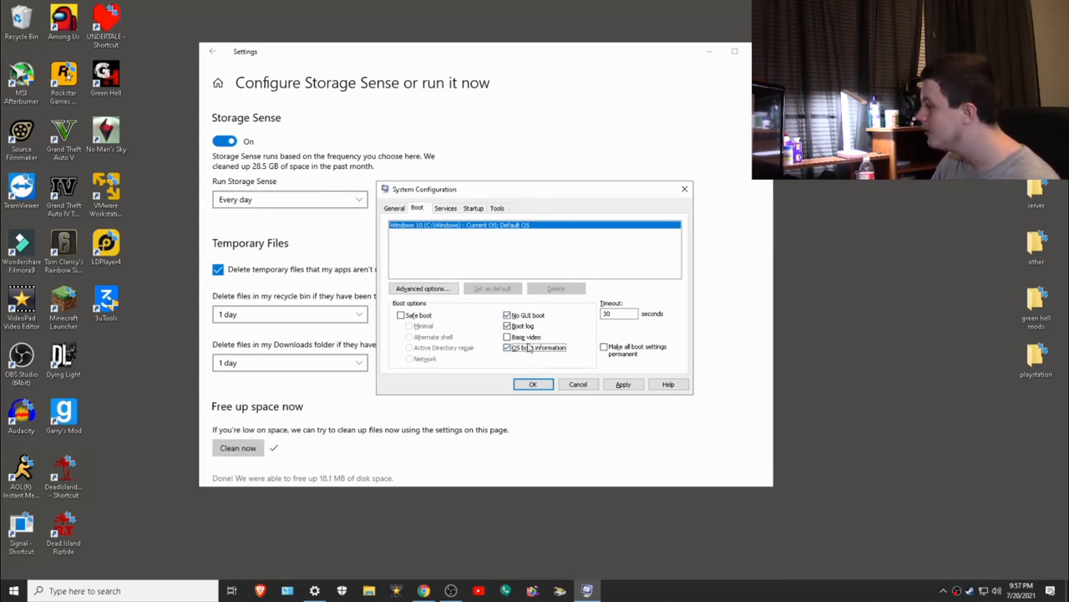
click(507, 347)
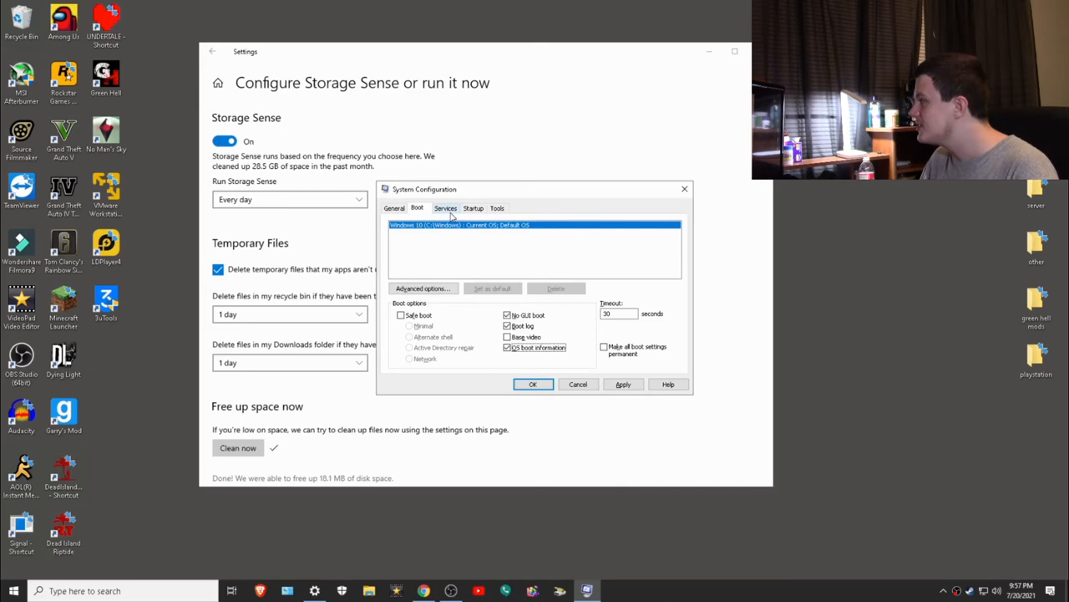
Show the Services list with all Microsoft services hidden.
click(446, 207)
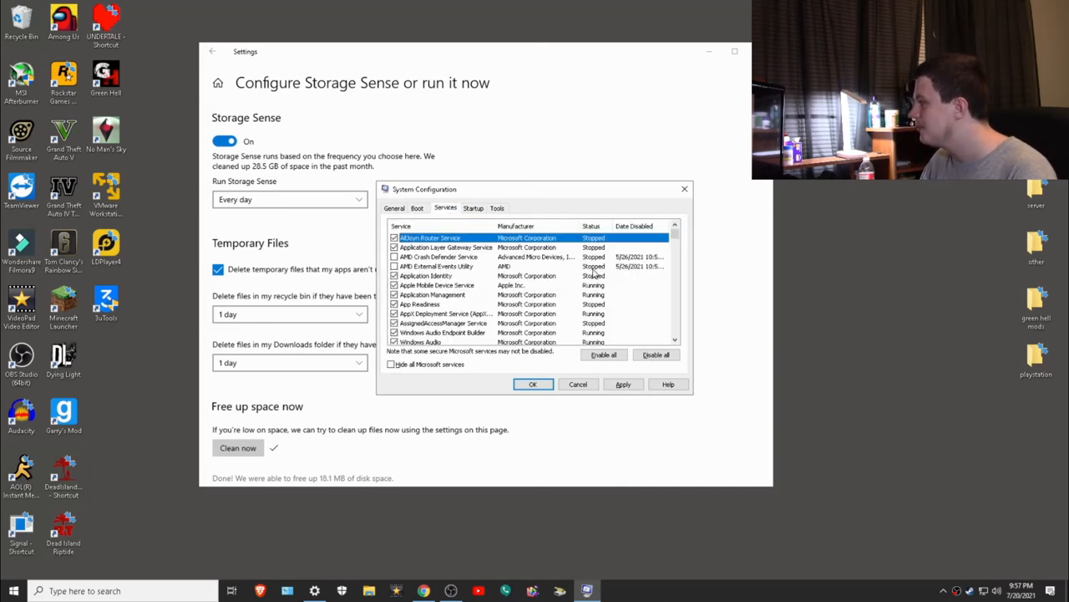
scroll(down, 3)
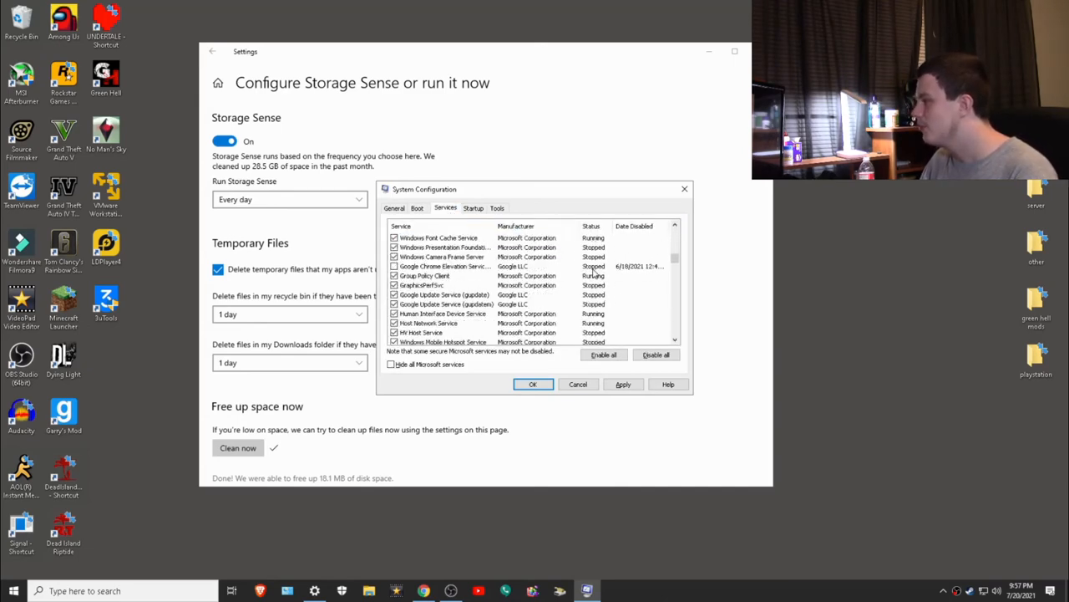
scroll(down, 3)
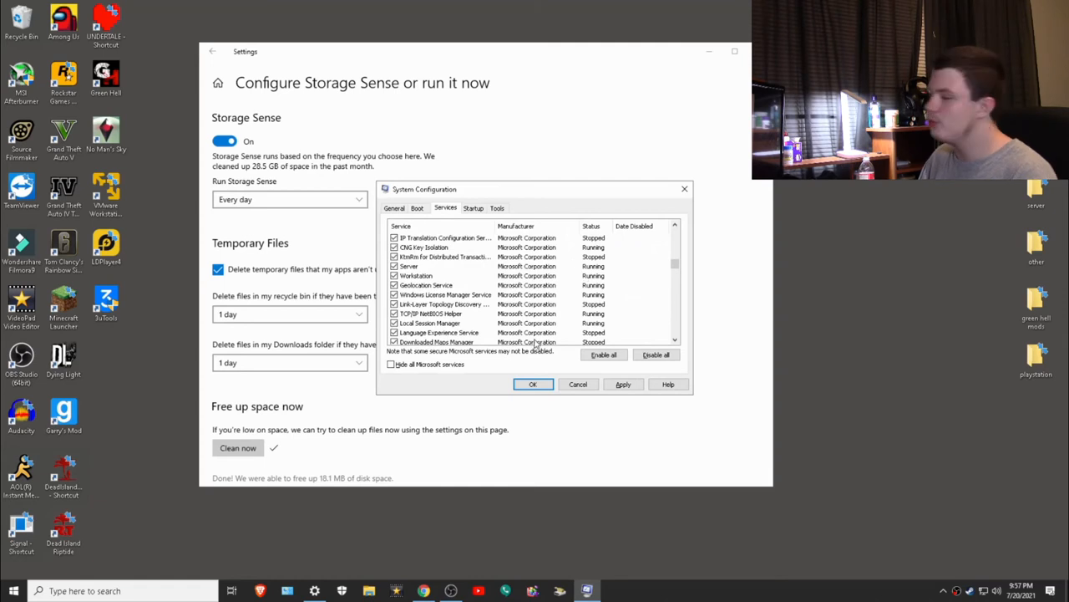
mouse_move(413, 378)
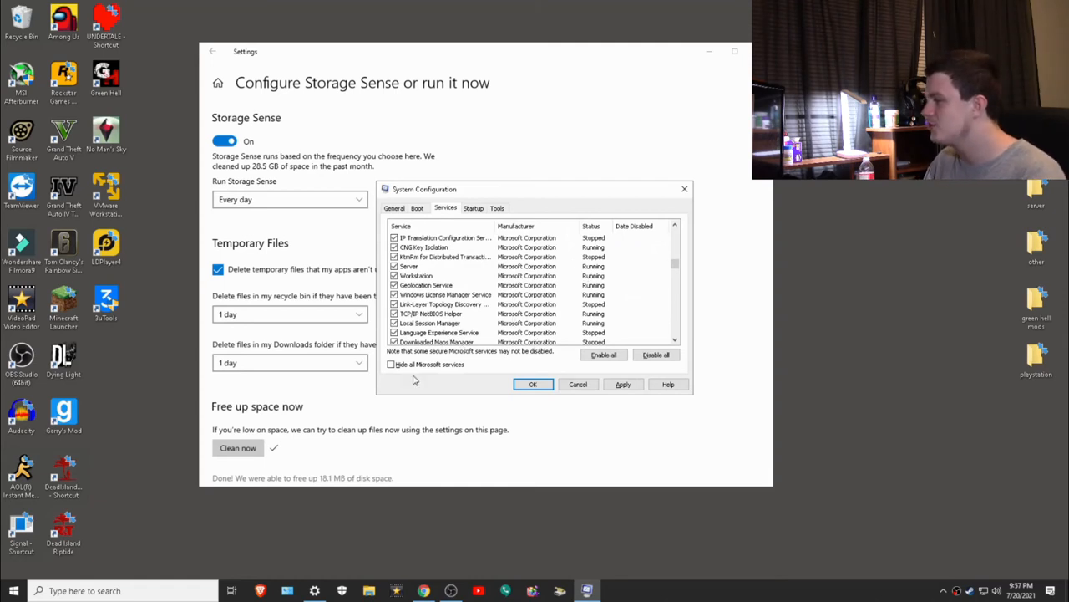
click(391, 363)
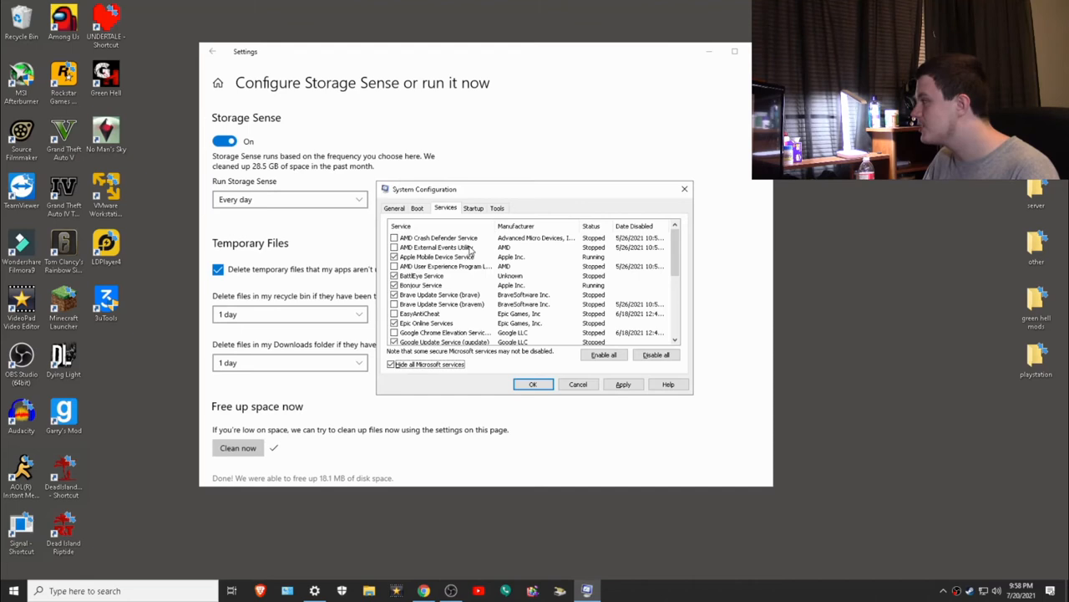
mouse_move(513, 221)
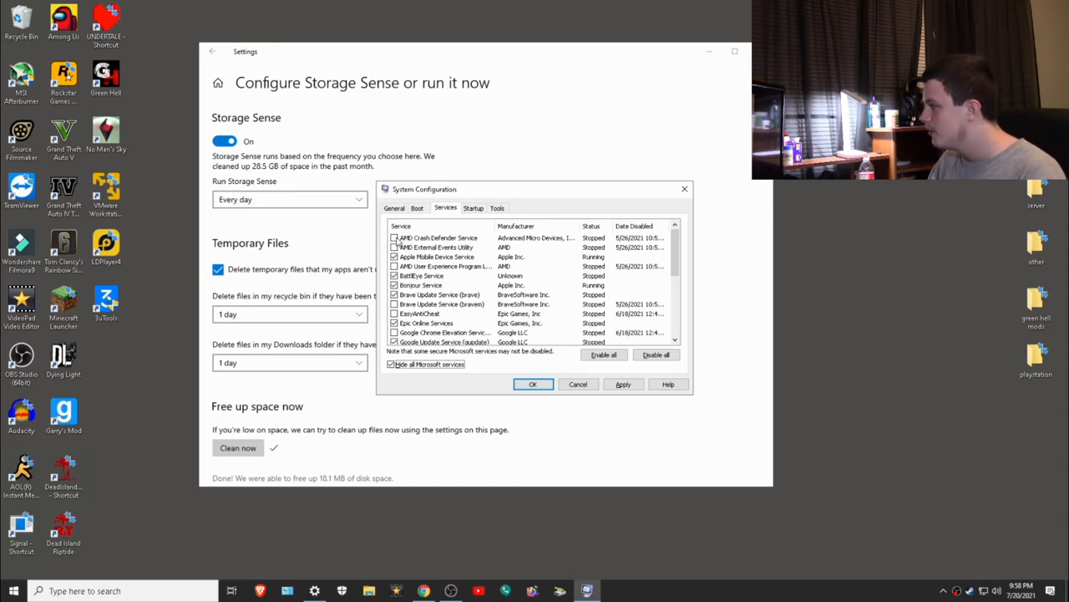
Untick third-party services including EasyAntiCheat, apply the changes and close System Configuration.
click(438, 237)
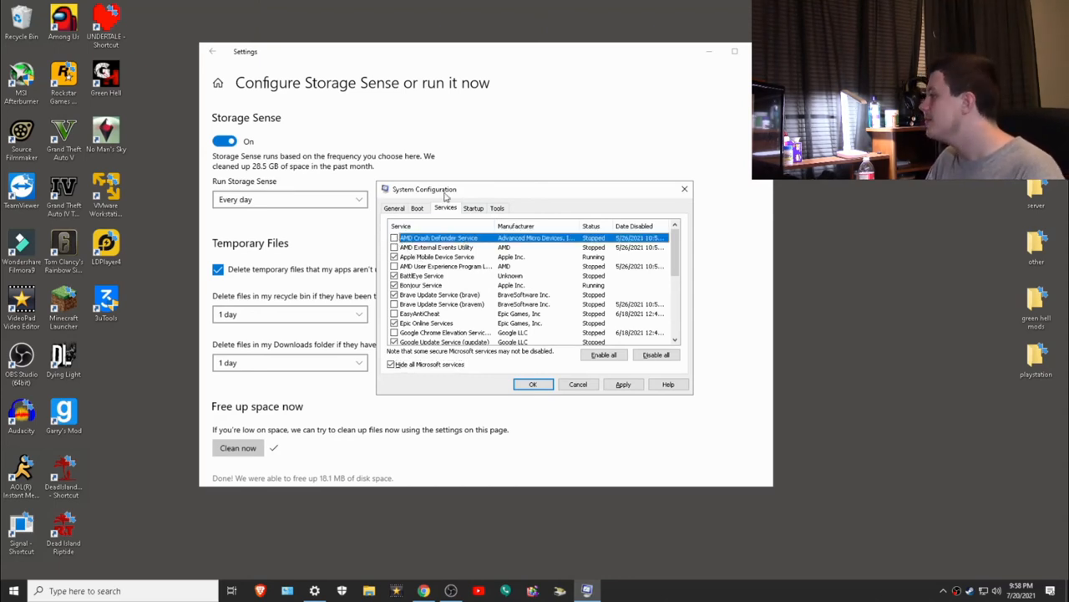
scroll(down, 3)
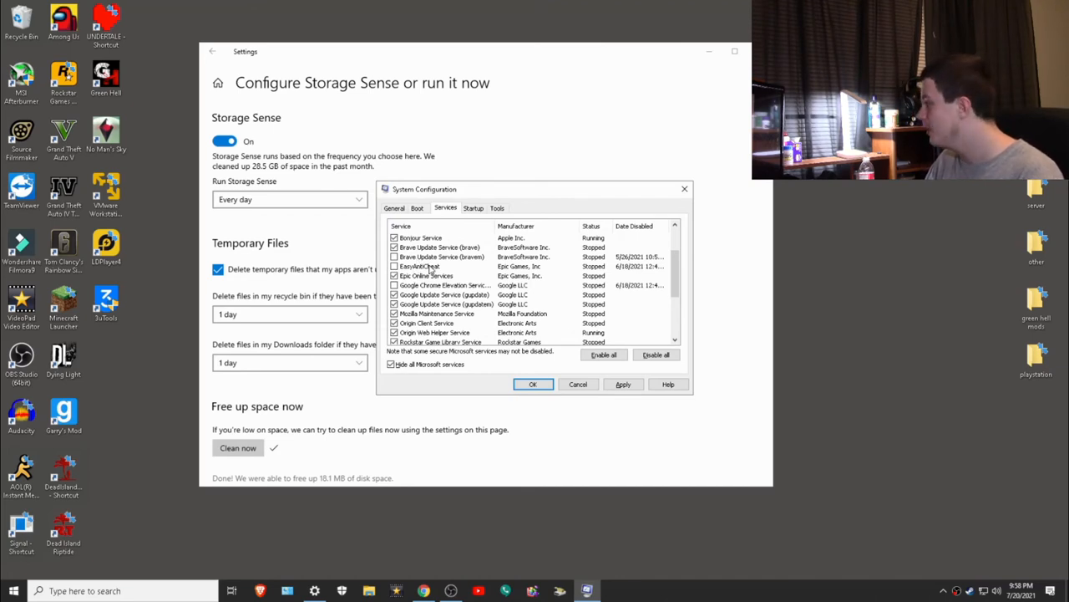
click(440, 257)
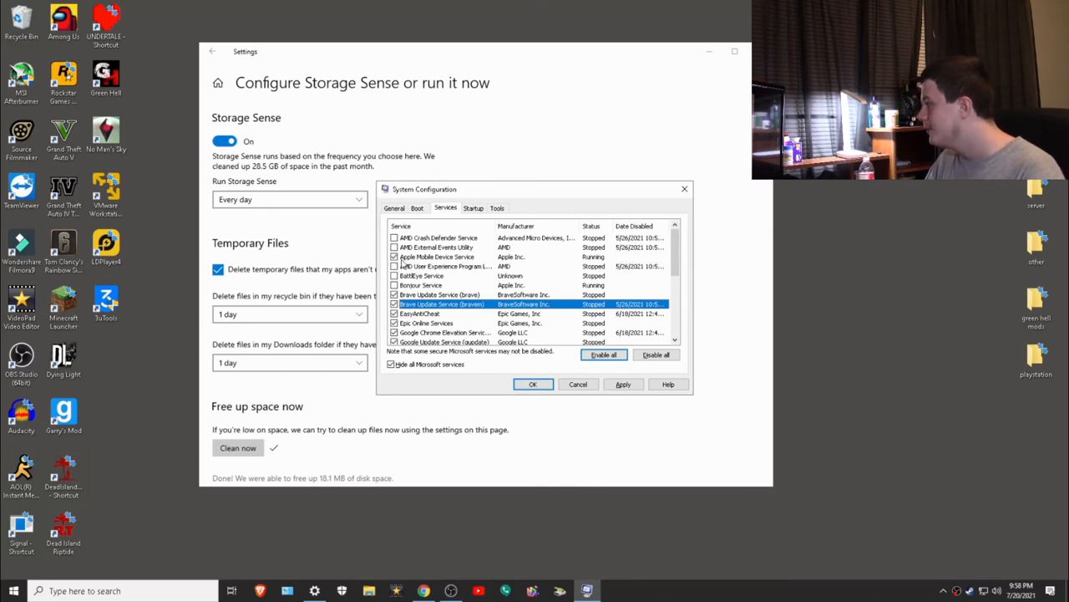
scroll(down, 3)
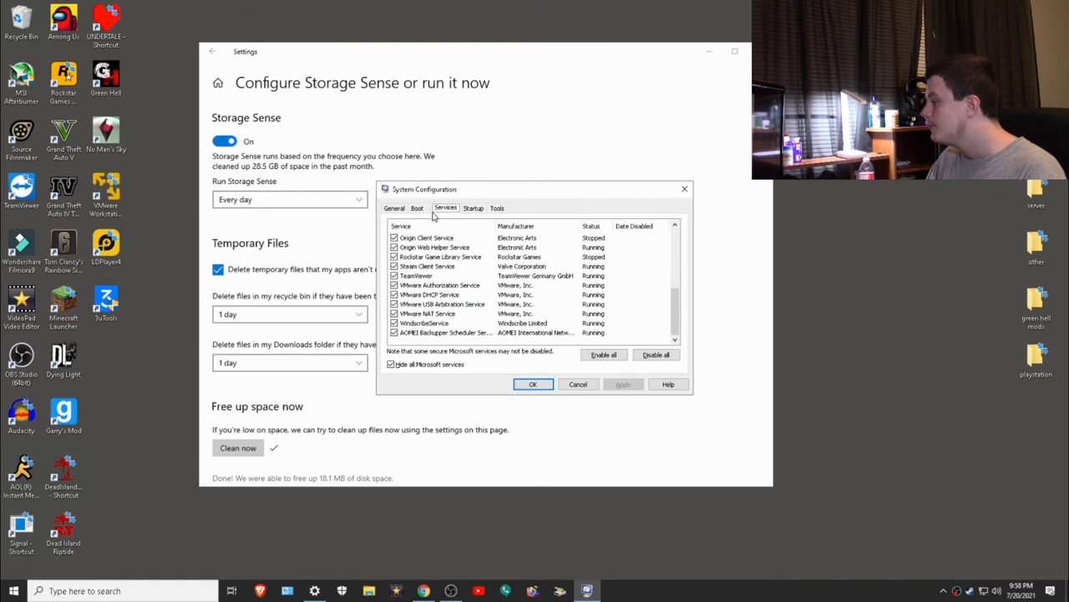
click(417, 207)
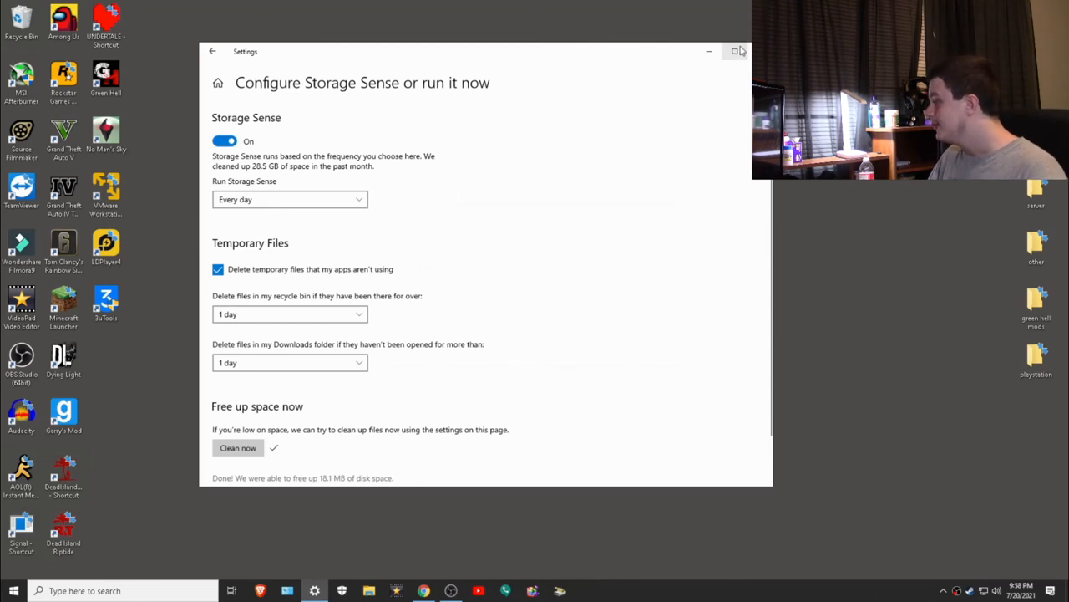
Enable Compress this drive in Local Disk (C:) properties and close File Explorer.
click(708, 51)
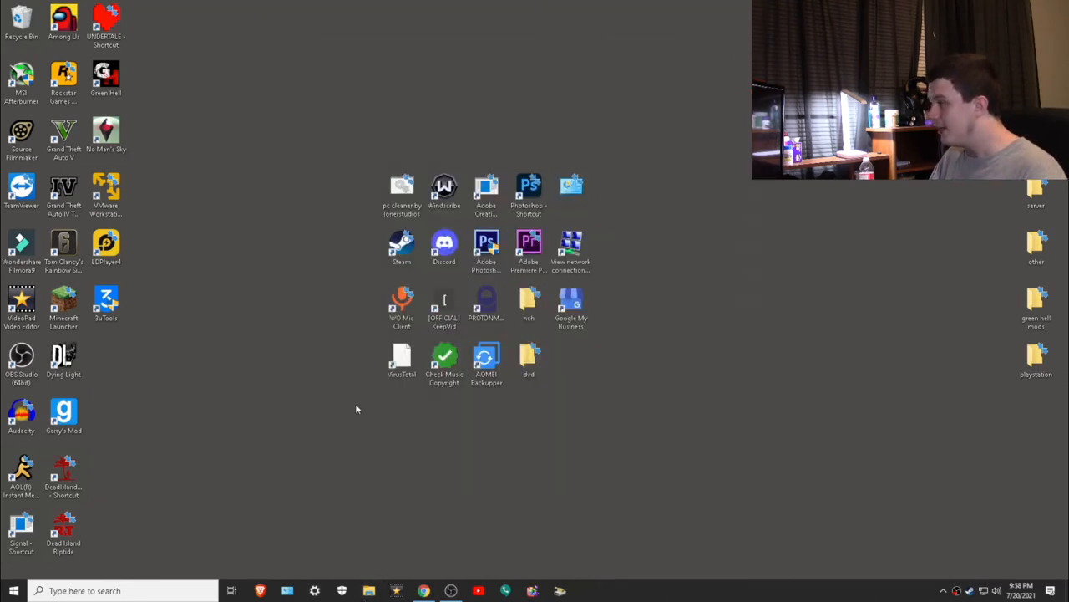
mouse_move(236, 242)
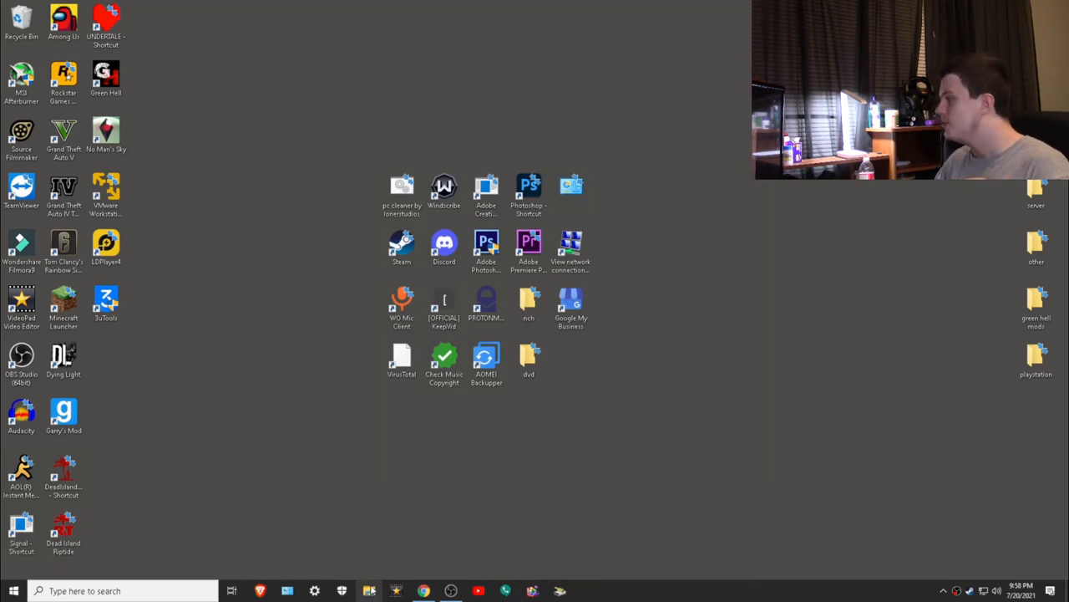
click(369, 591)
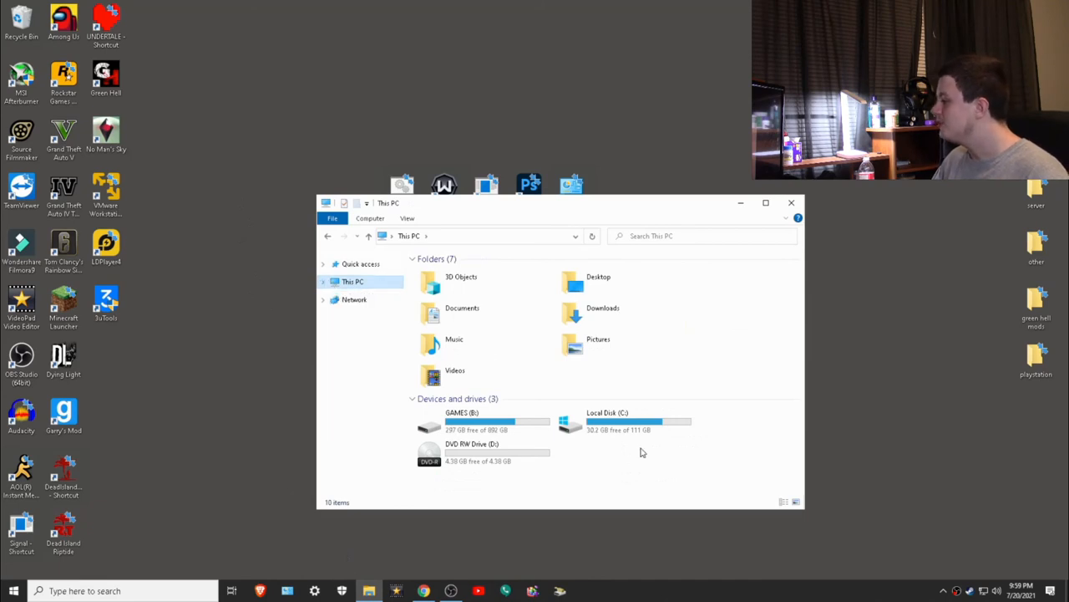
right_click(624, 422)
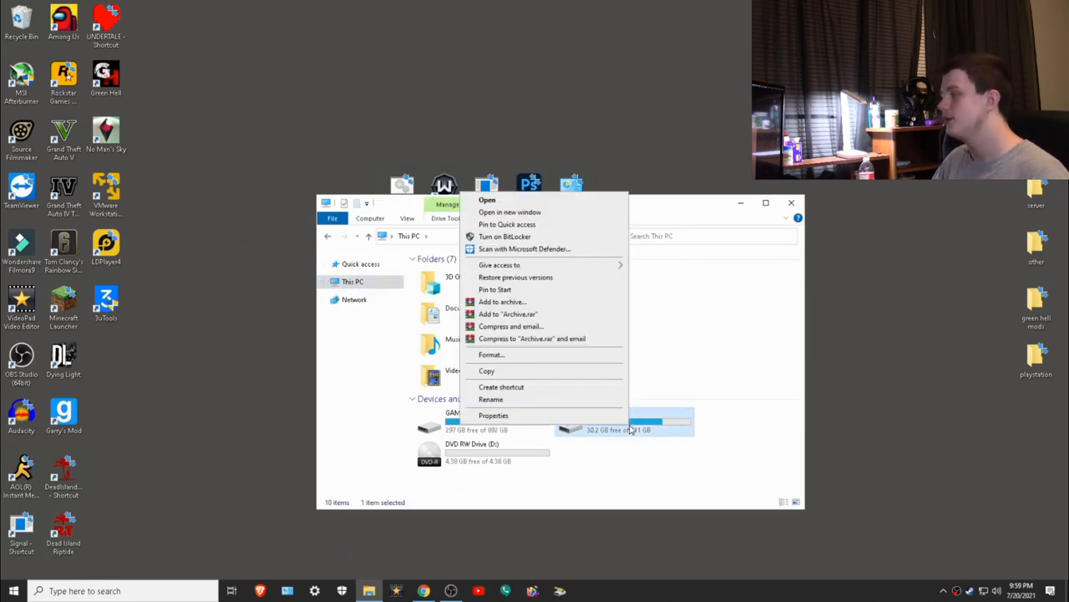
click(493, 415)
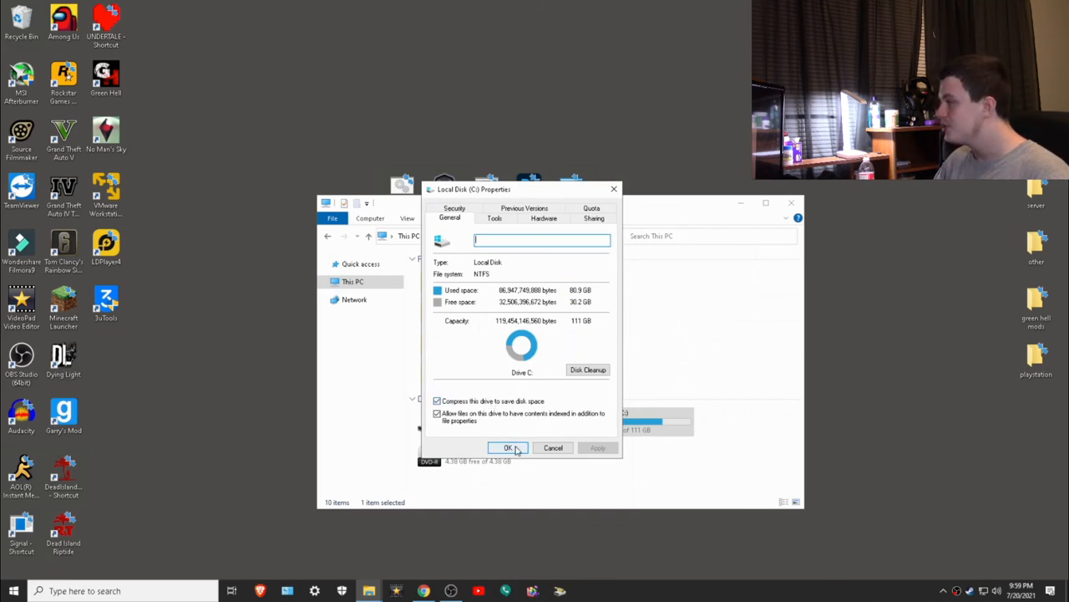
click(508, 447)
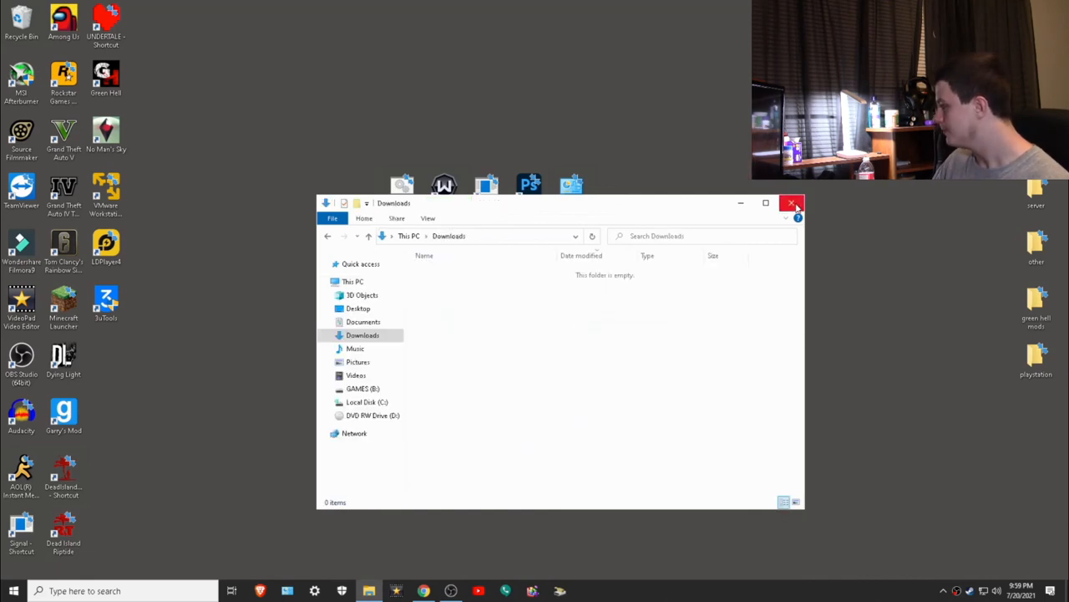
click(791, 203)
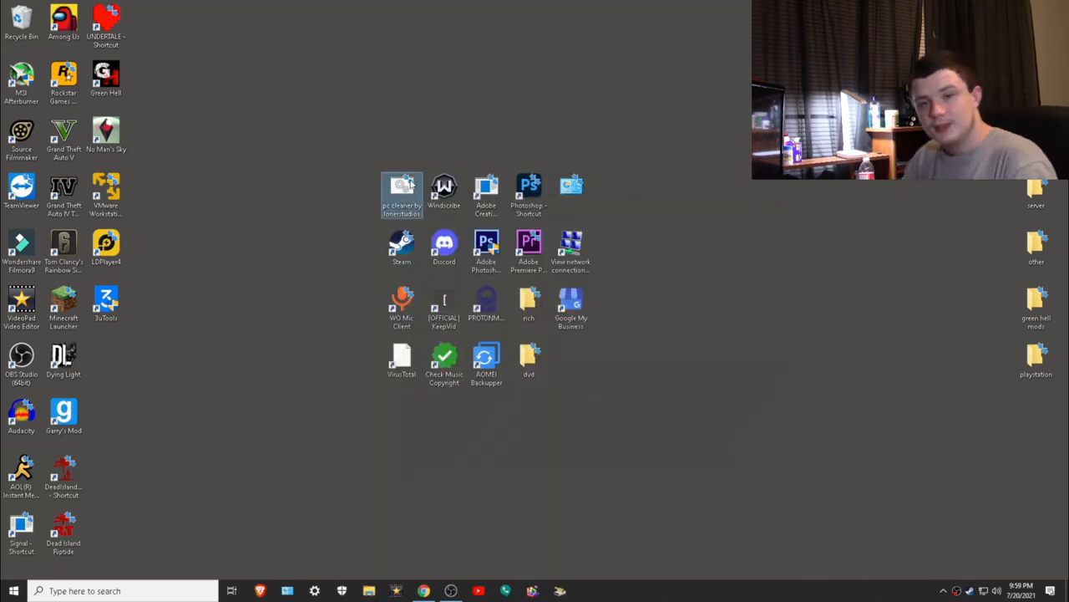
mouse_move(402, 192)
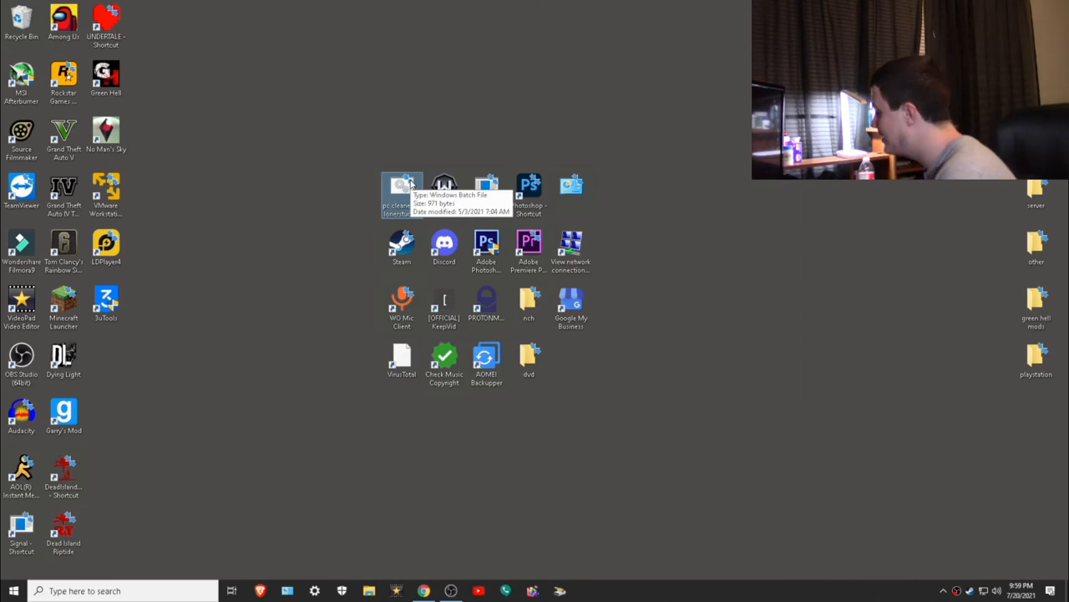